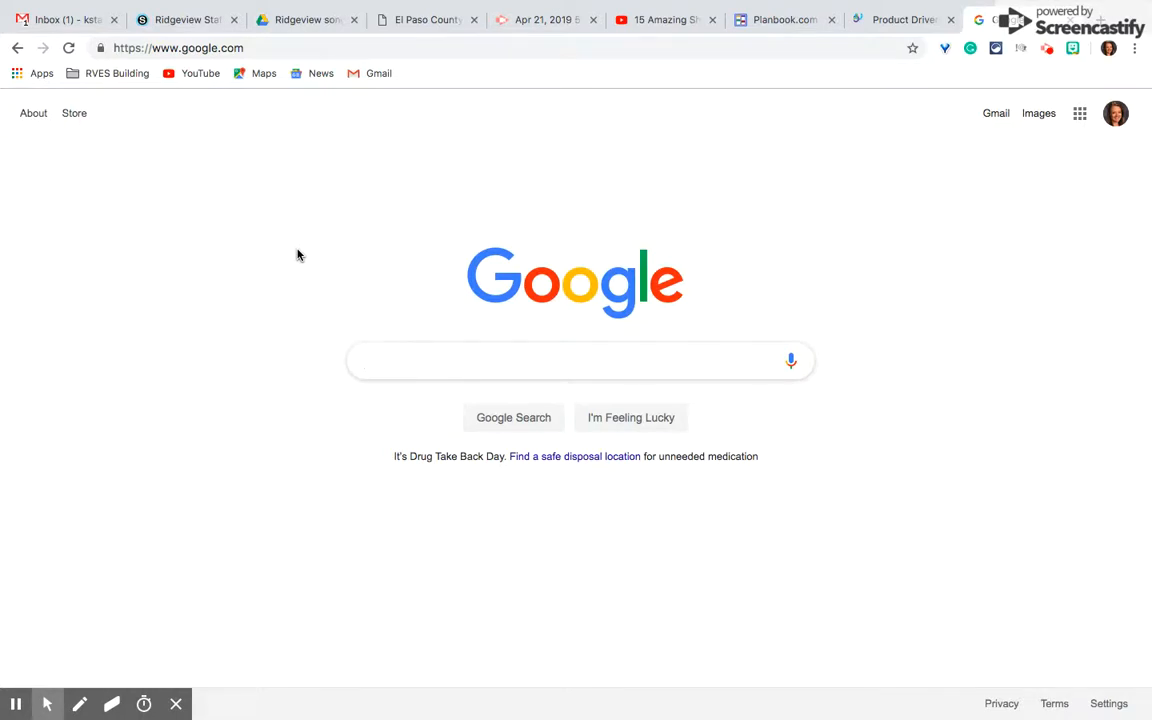
- Open the nine-dot Google apps launcher on the Google homepage
left_click(580, 360)
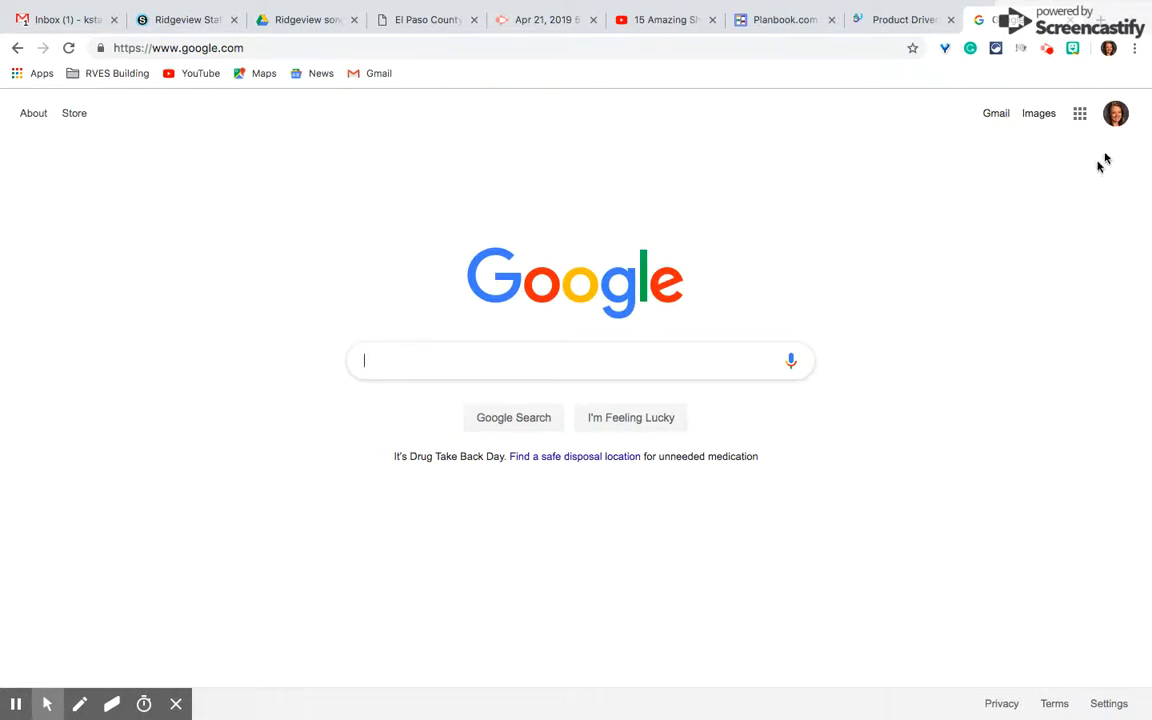
mouse_move(1079, 113)
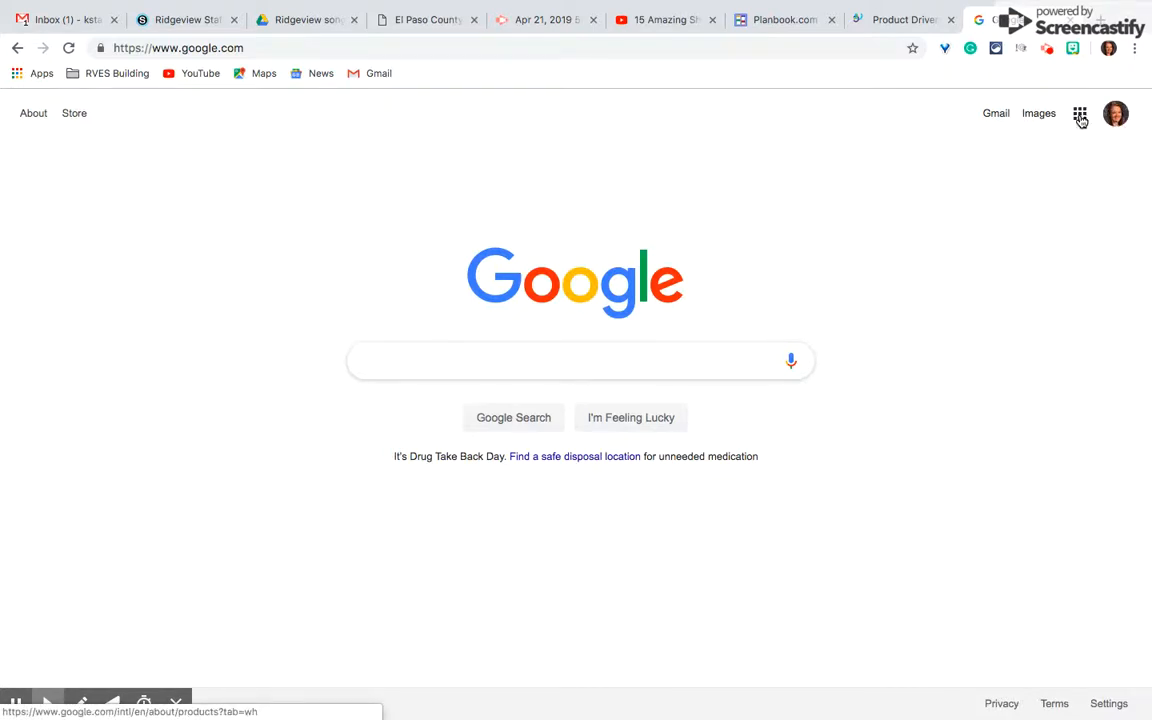
left_click(1079, 113)
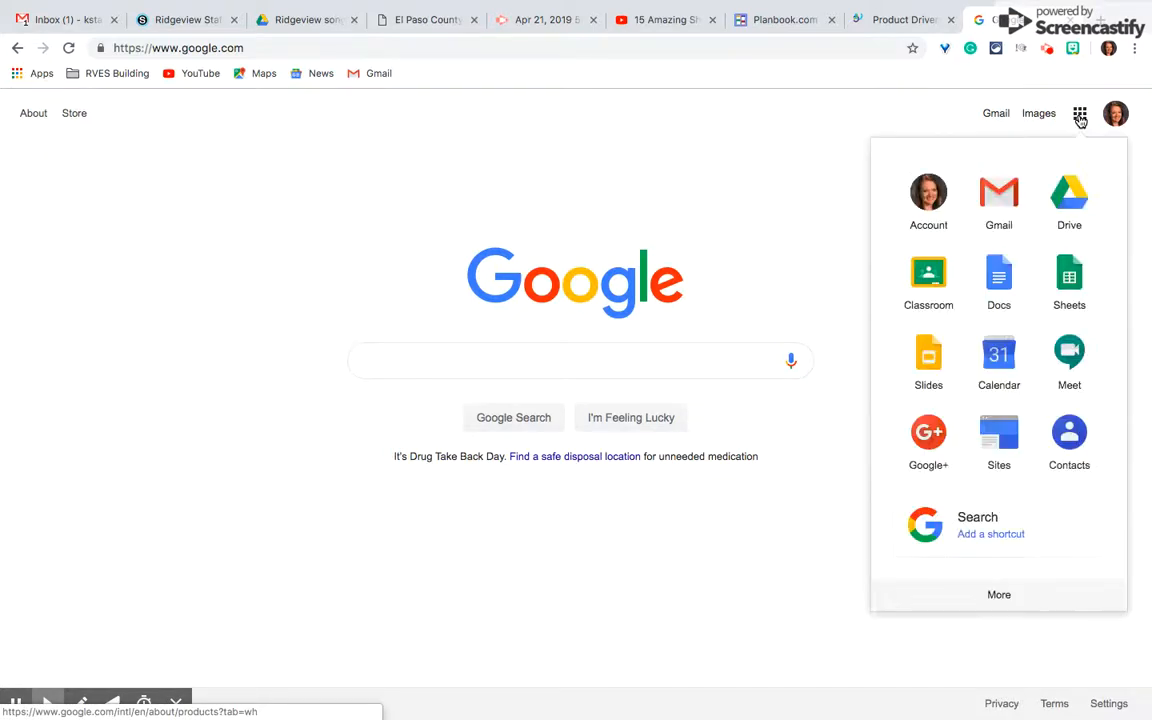
- Open Google Forms and browse the recent forms list, returning to the top
scroll("down", 3)
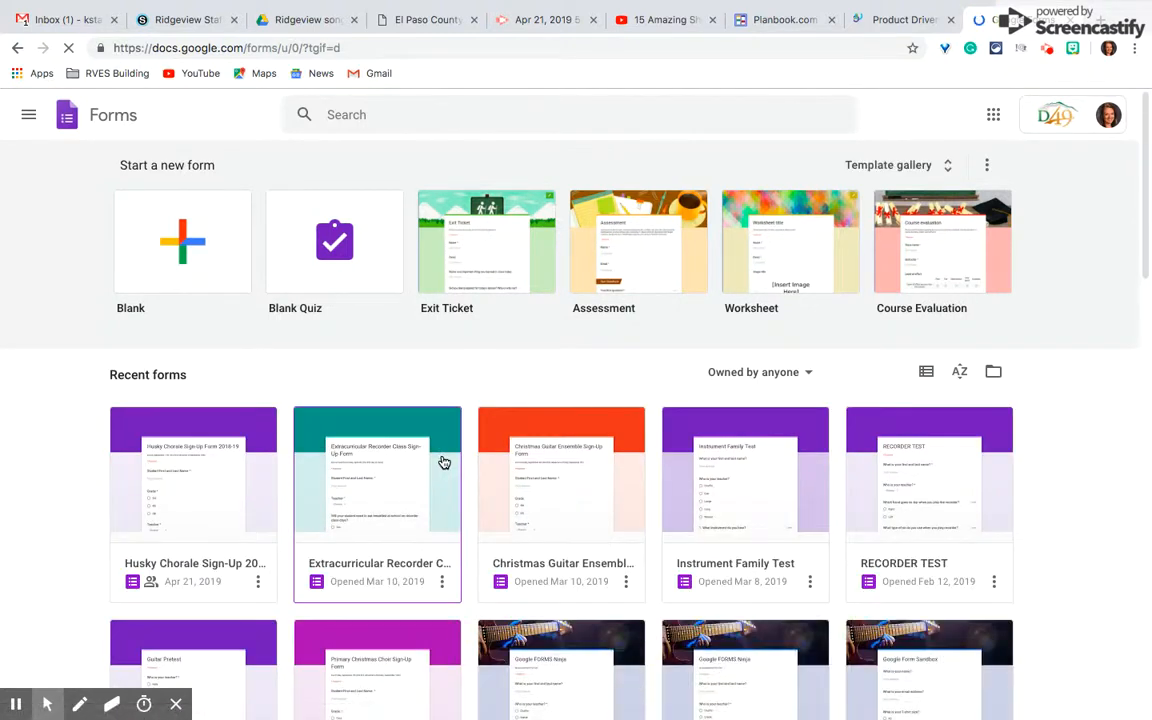
mouse_move(207, 479)
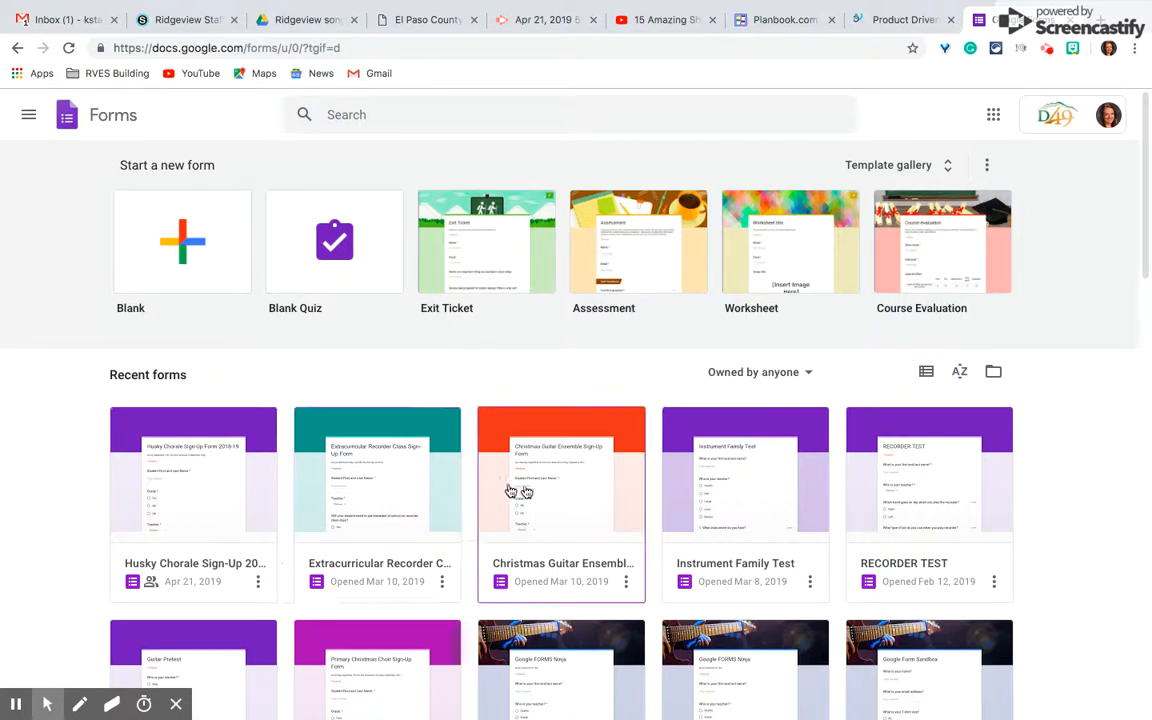
mouse_move(545, 492)
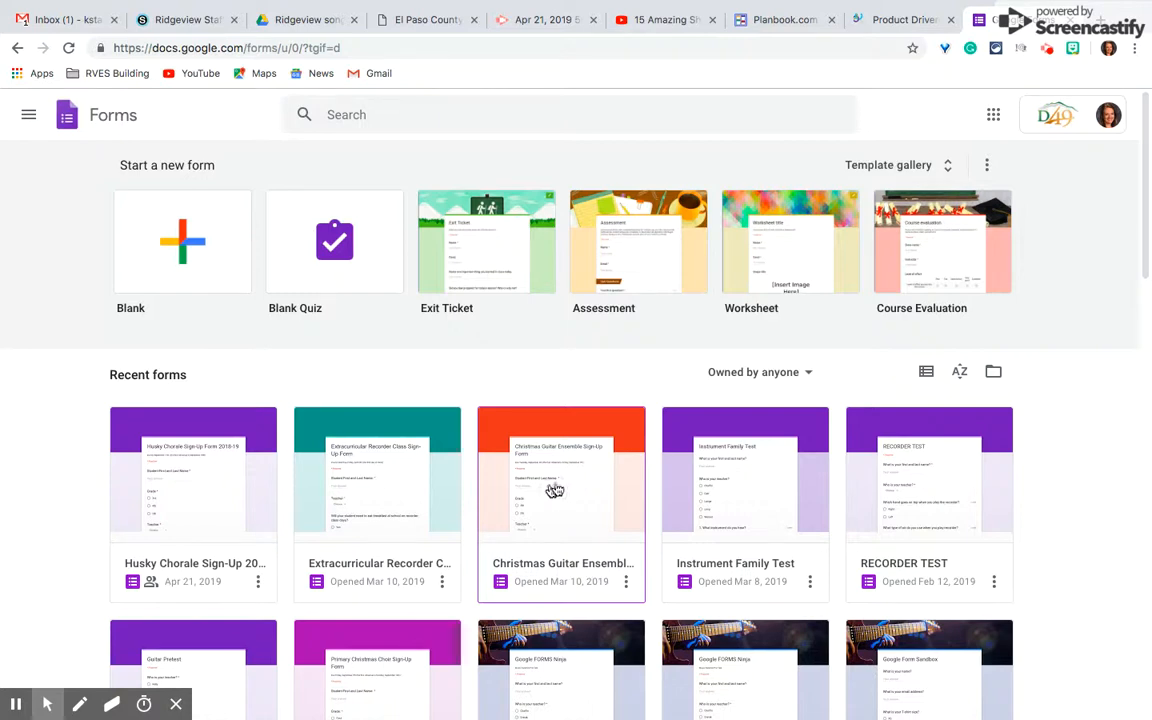
mouse_move(735, 548)
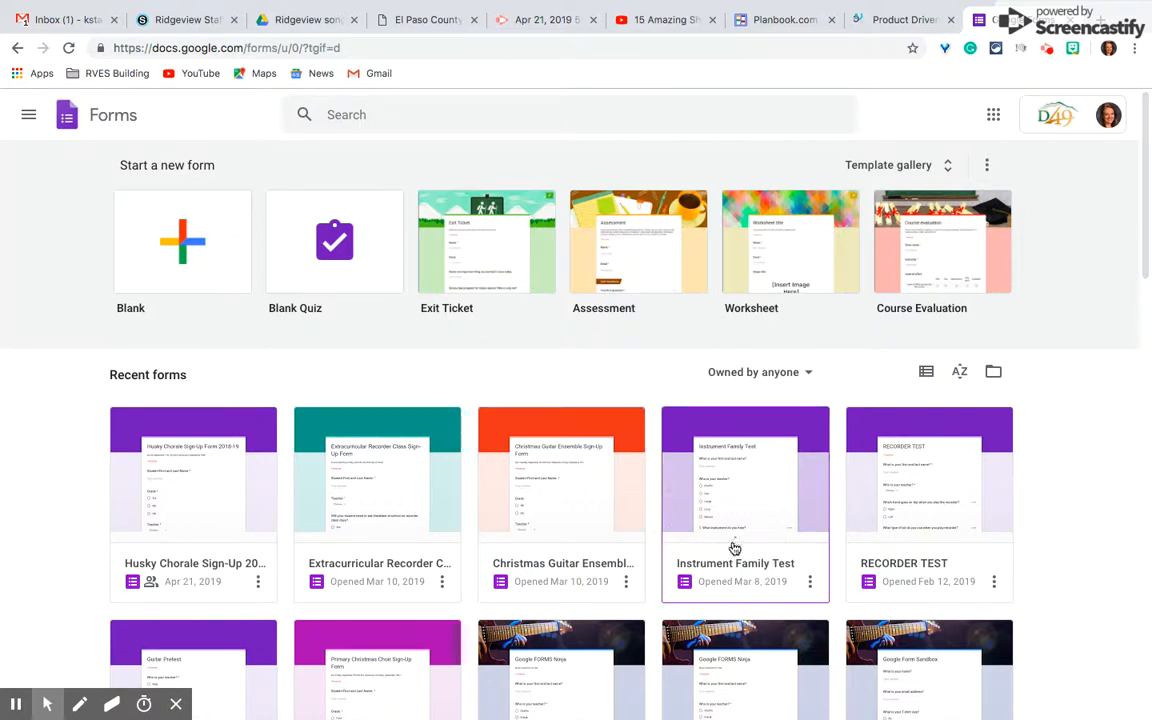
scroll("down", 3)
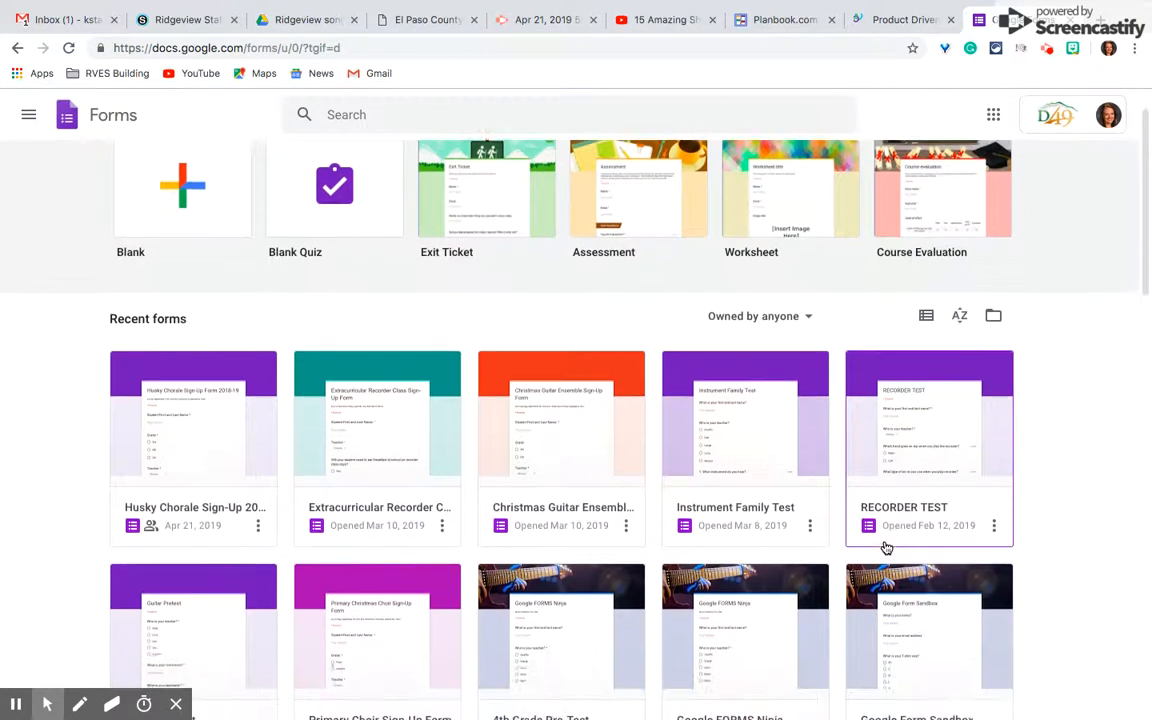
scroll("down", 3)
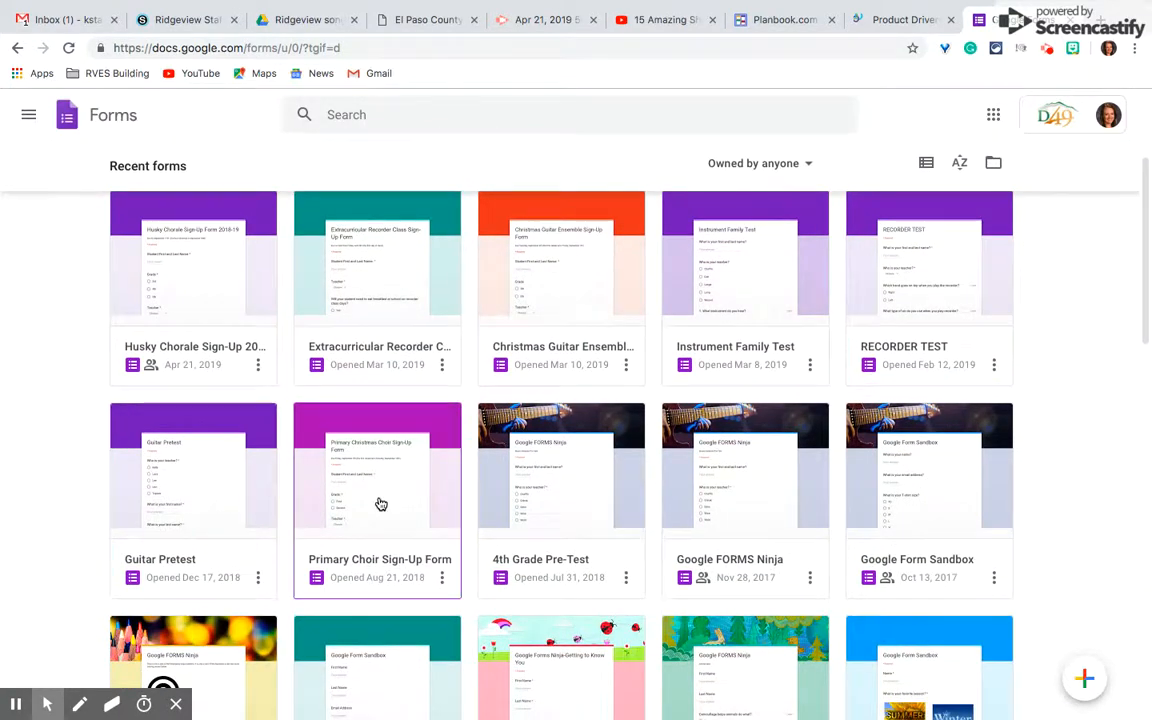
scroll("up", 3)
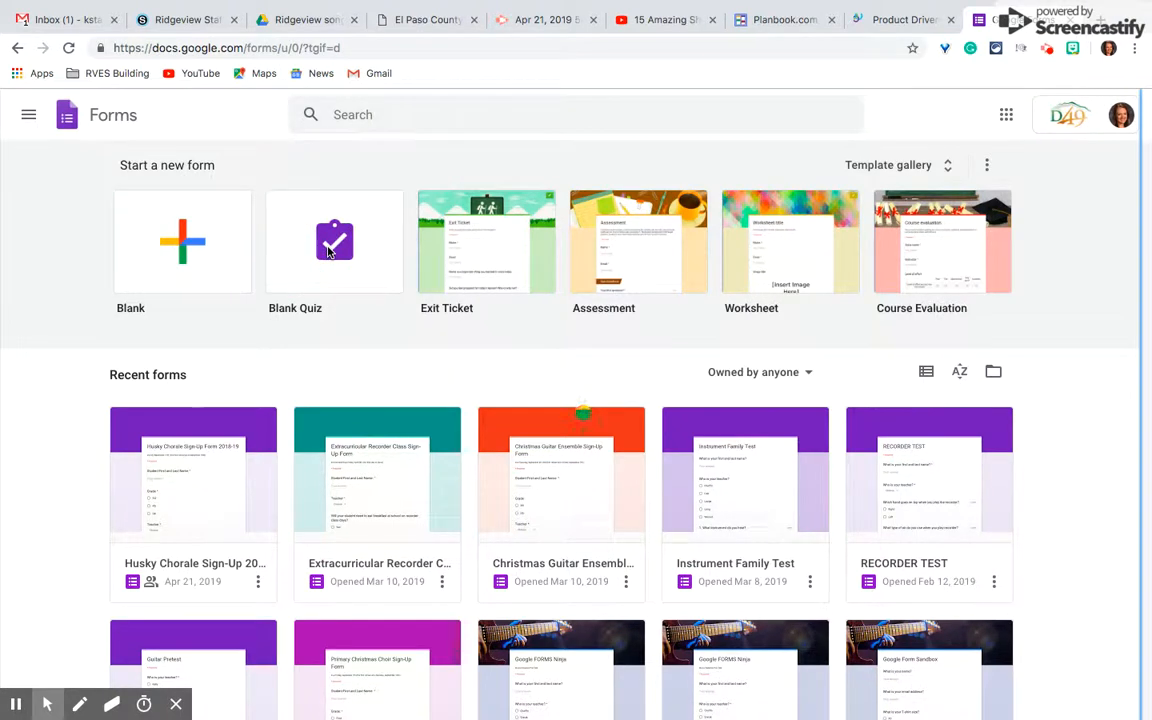
- Create a Blank Quiz and replace its title with 'Recorder Quiz'
left_click(561, 470)
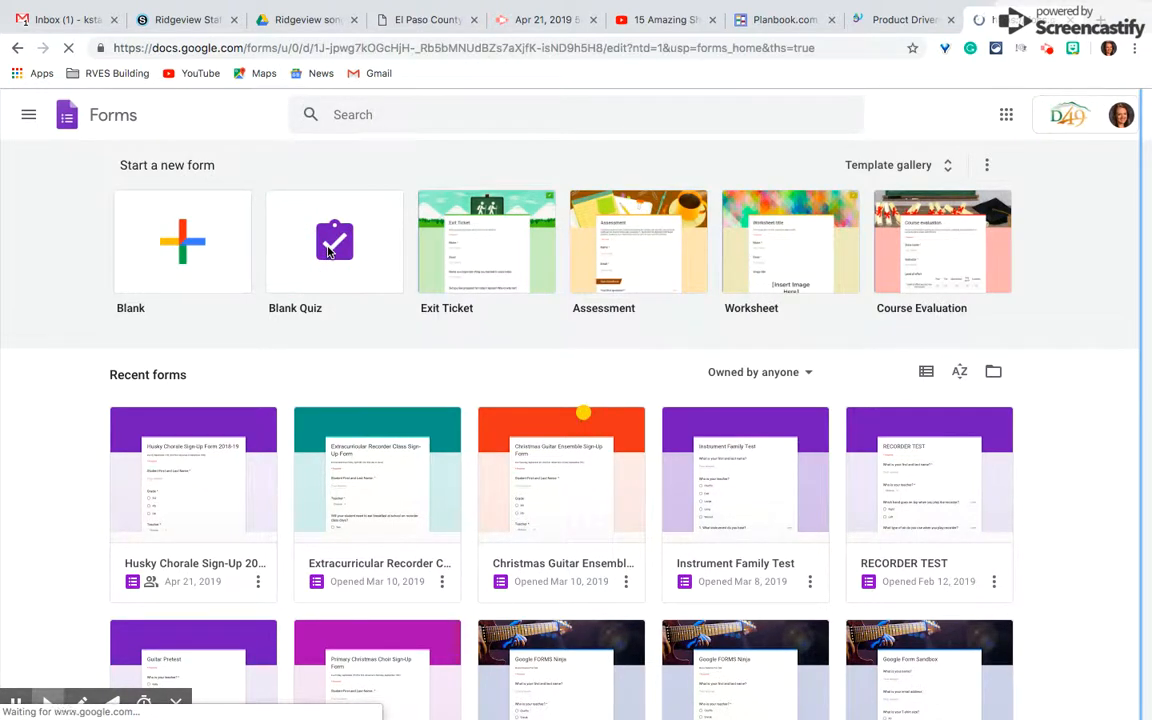
left_click(334, 241)
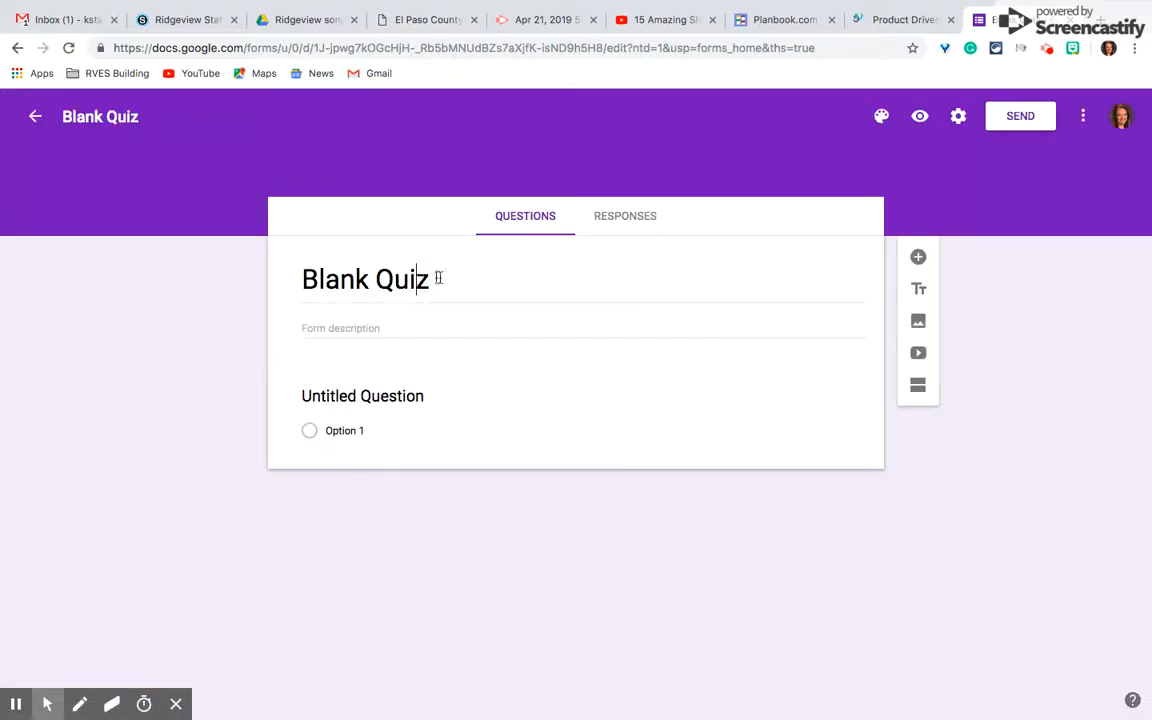
triple_click(365, 279)
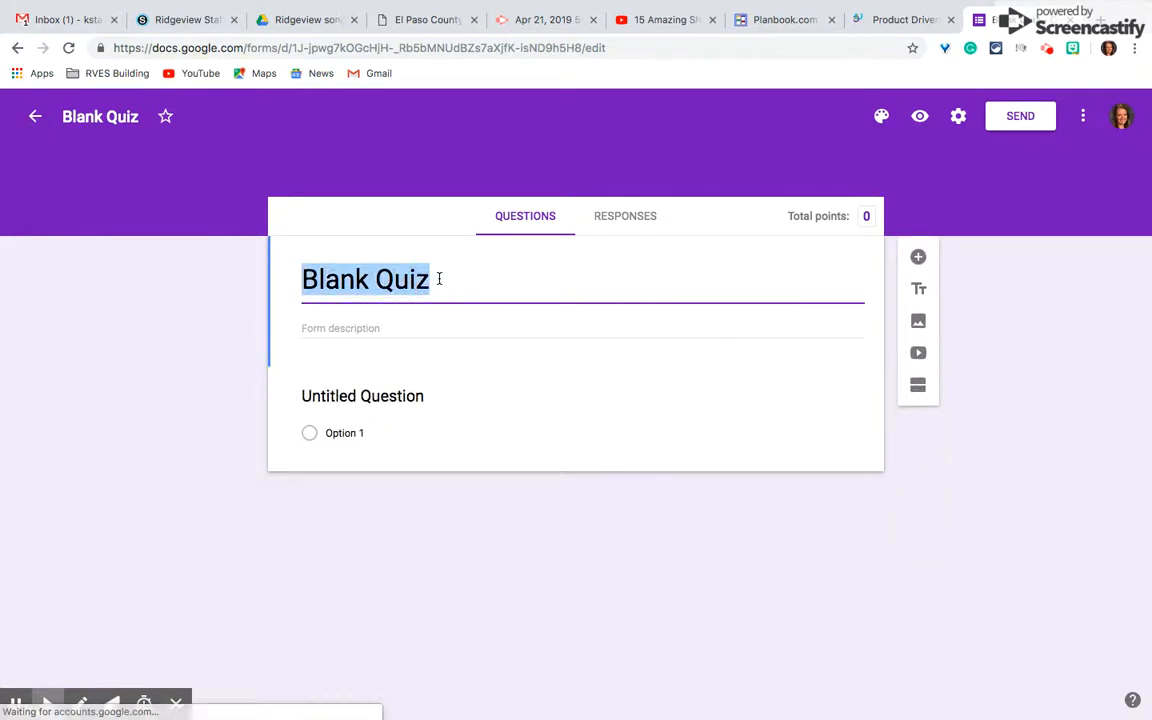
type("Recorder")
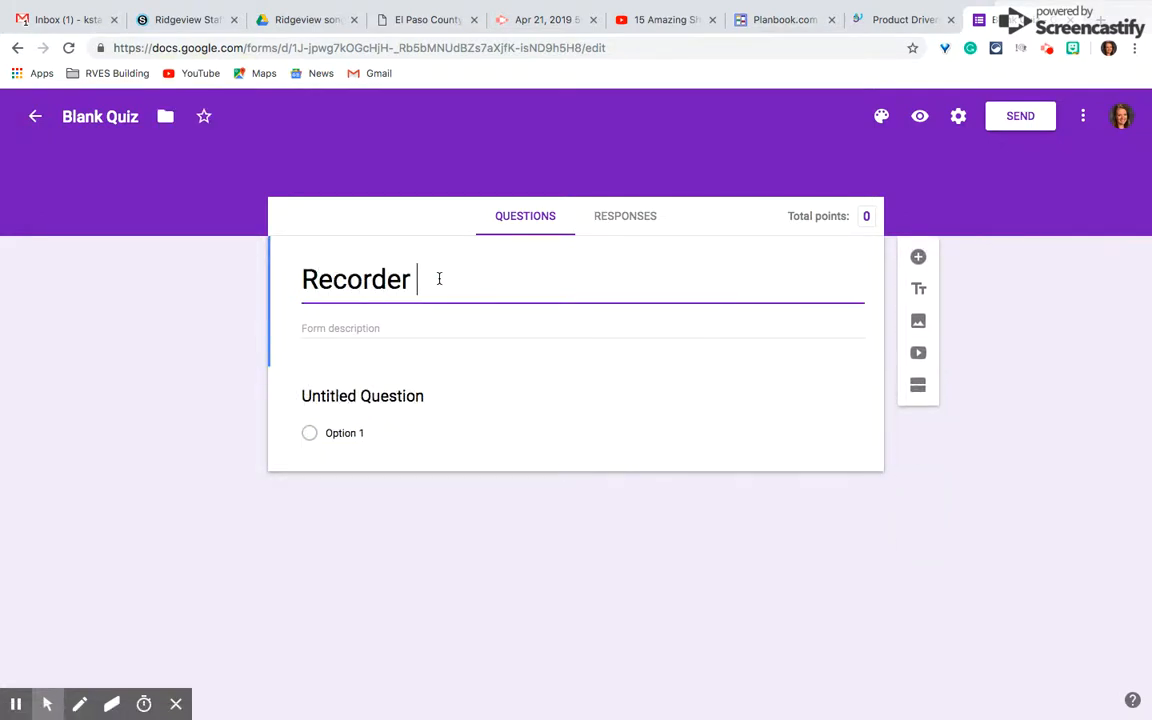
type("Quiz")
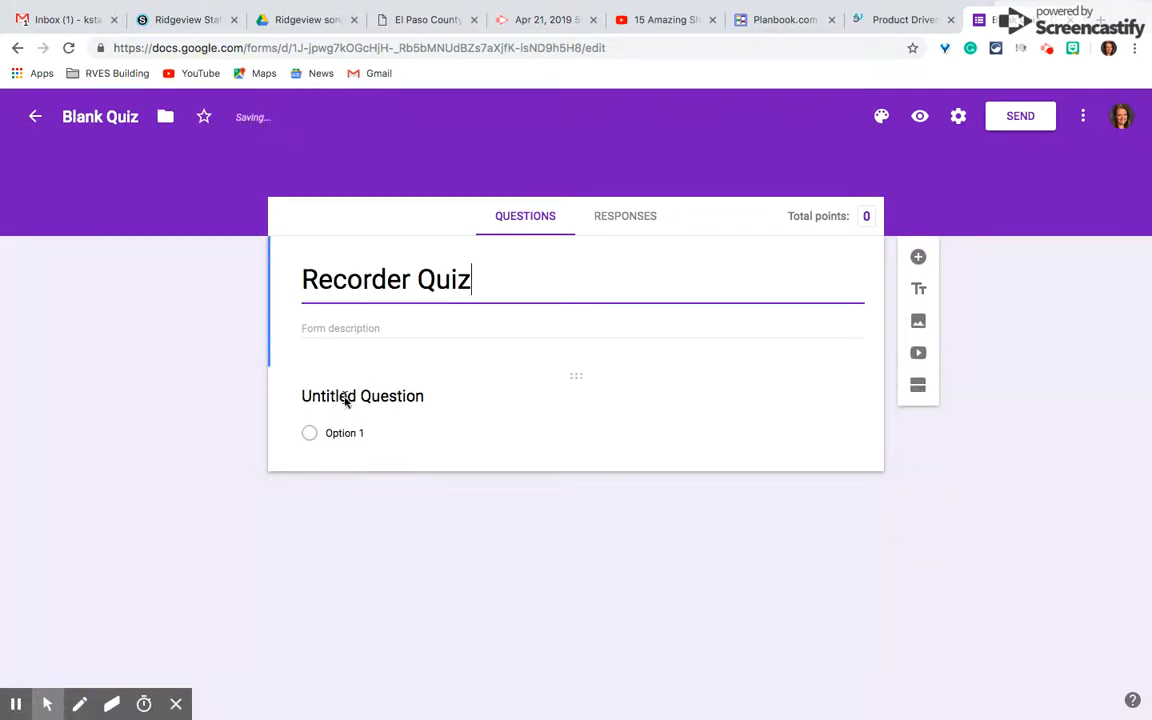
- Write the first-and-last-name short-answer question and the 'Which note is being played' question
left_click(362, 396)
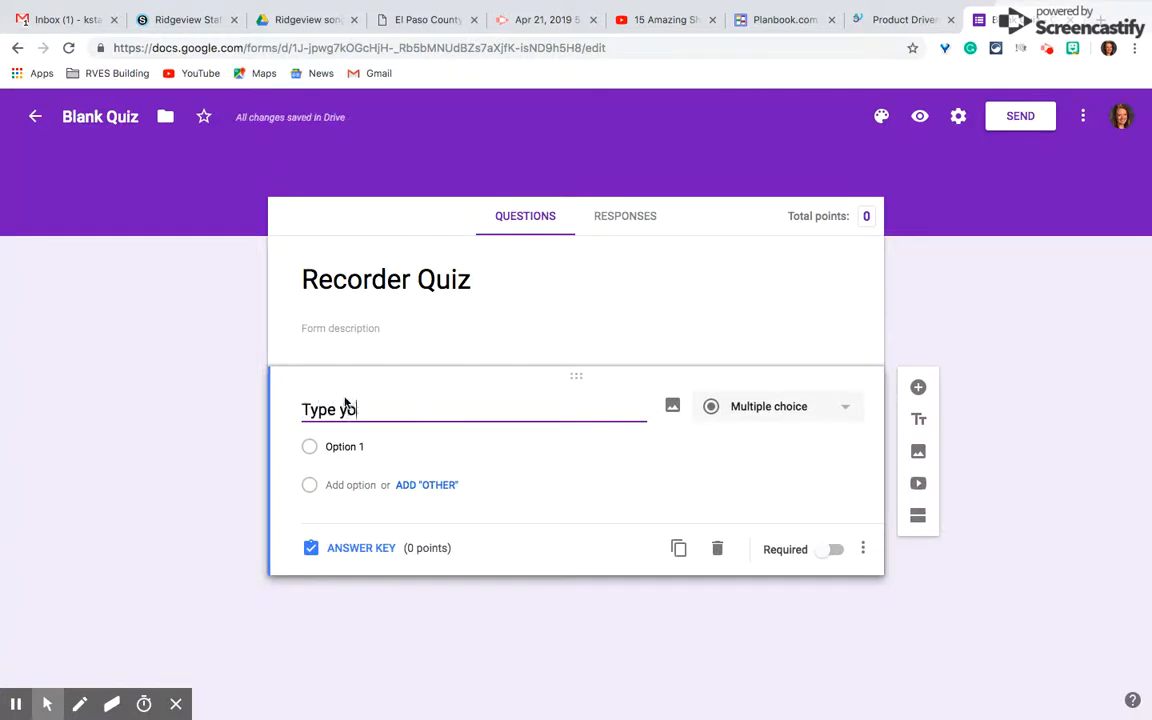
type("ur first and last name.")
type("W")
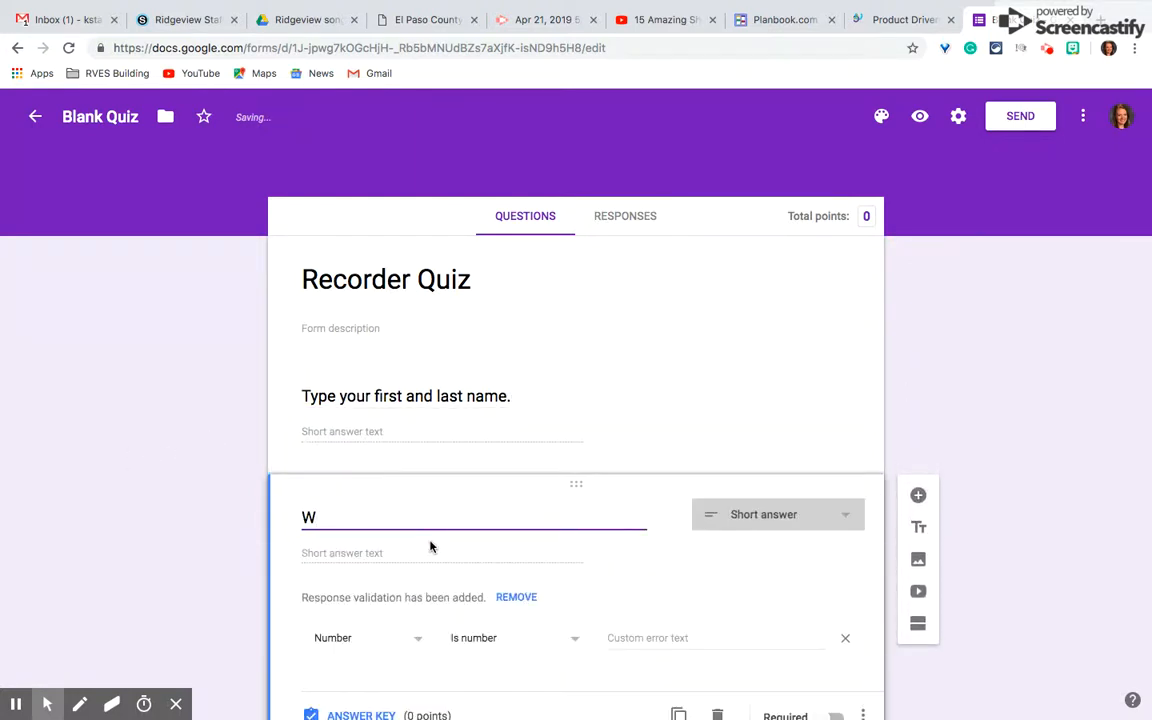
type("hich note is")
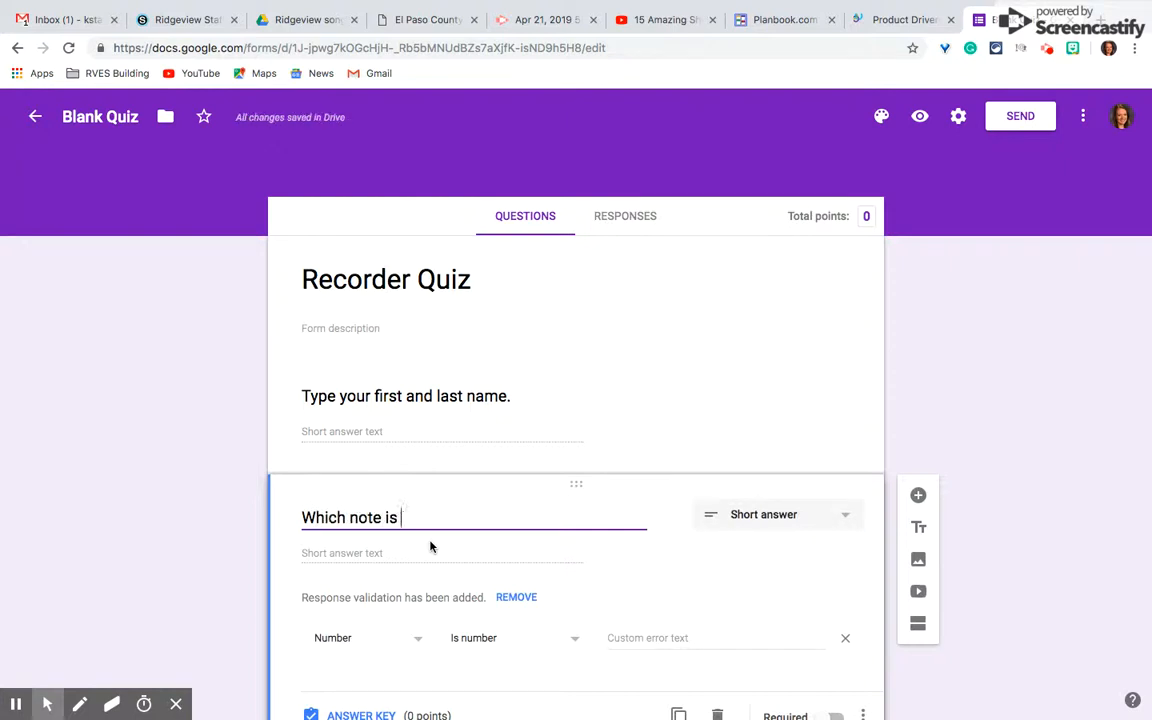
type("being playl")
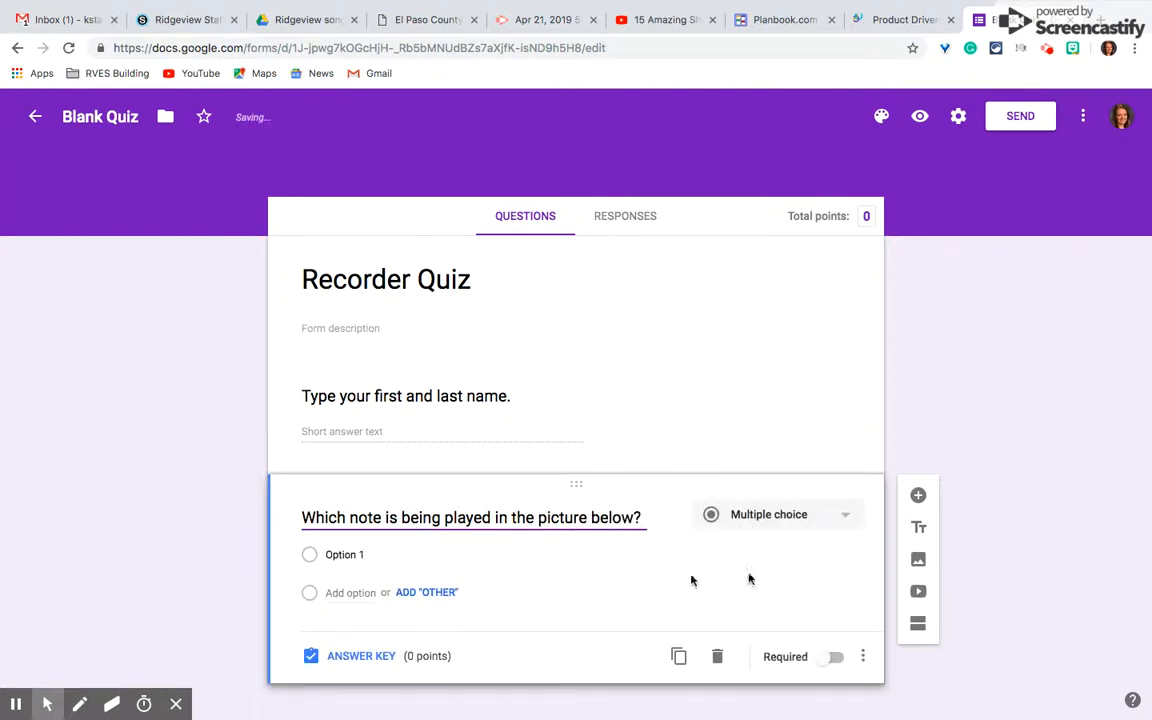
- Search images for 'recorder' and insert the child-playing-recorder photo below the note question
left_click(917, 559)
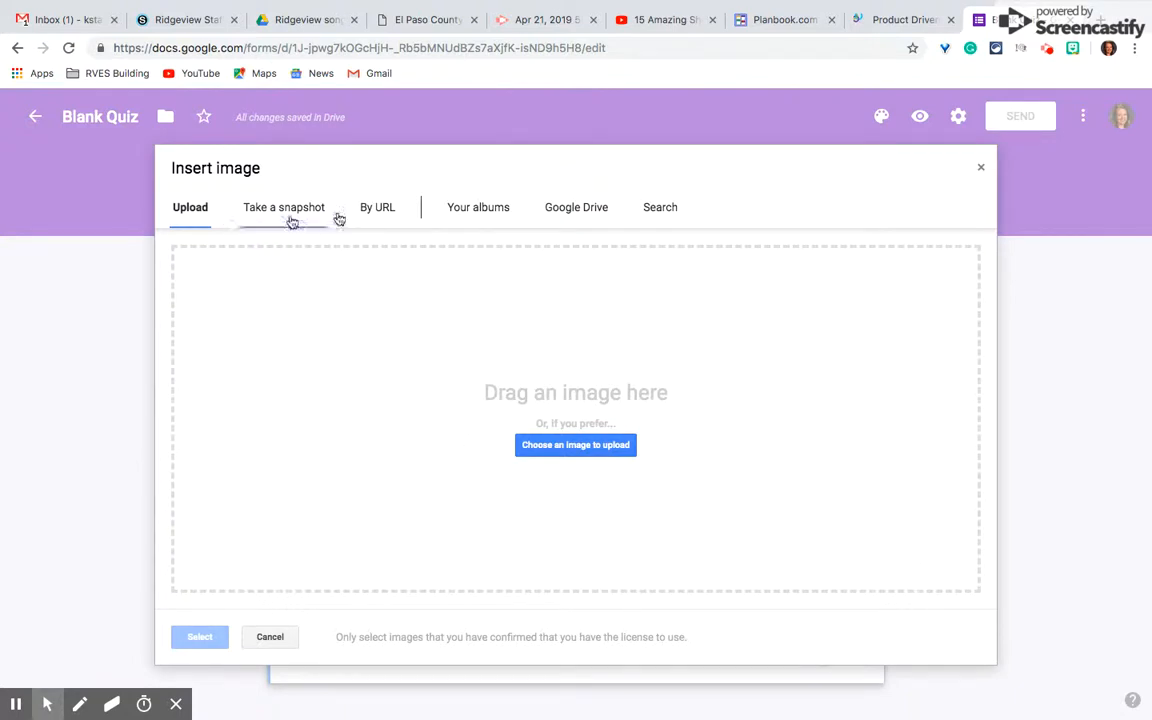
left_click(660, 207)
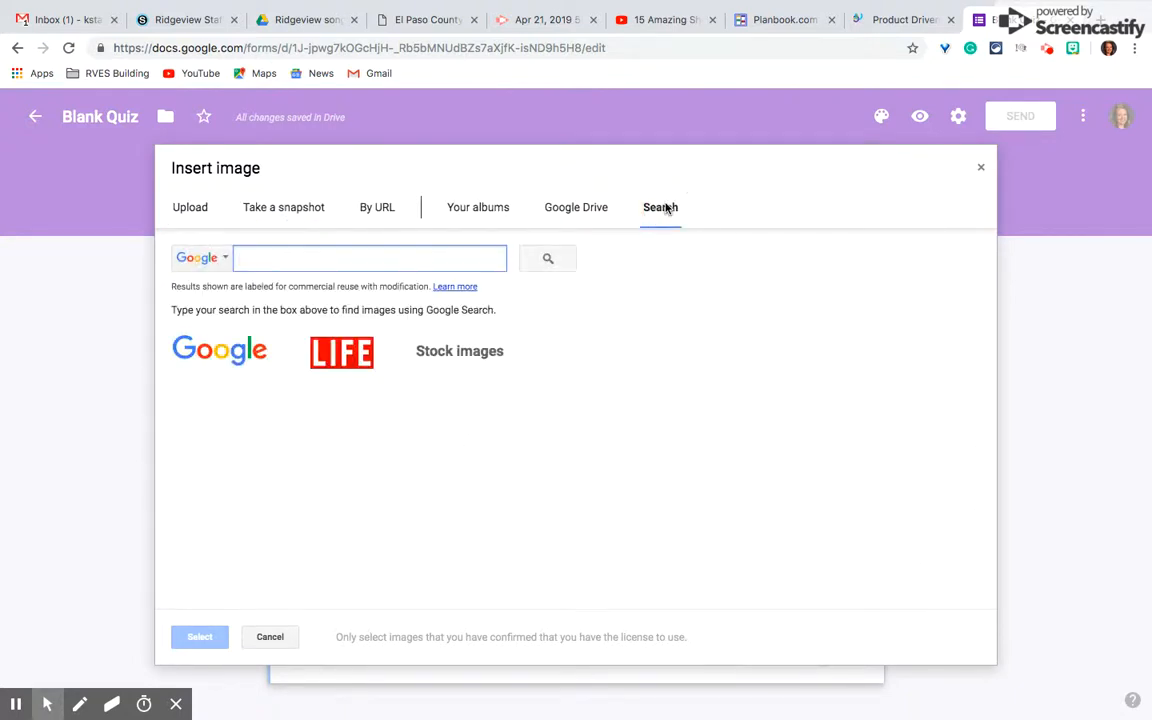
type("recorder")
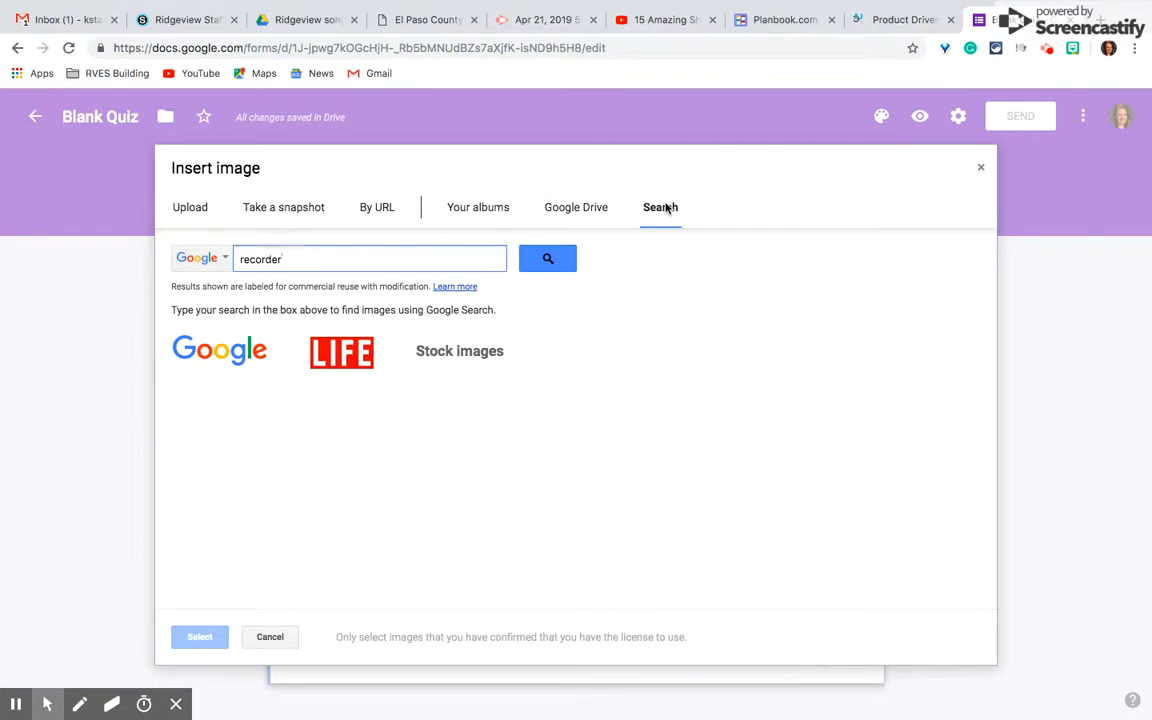
left_click(547, 258)
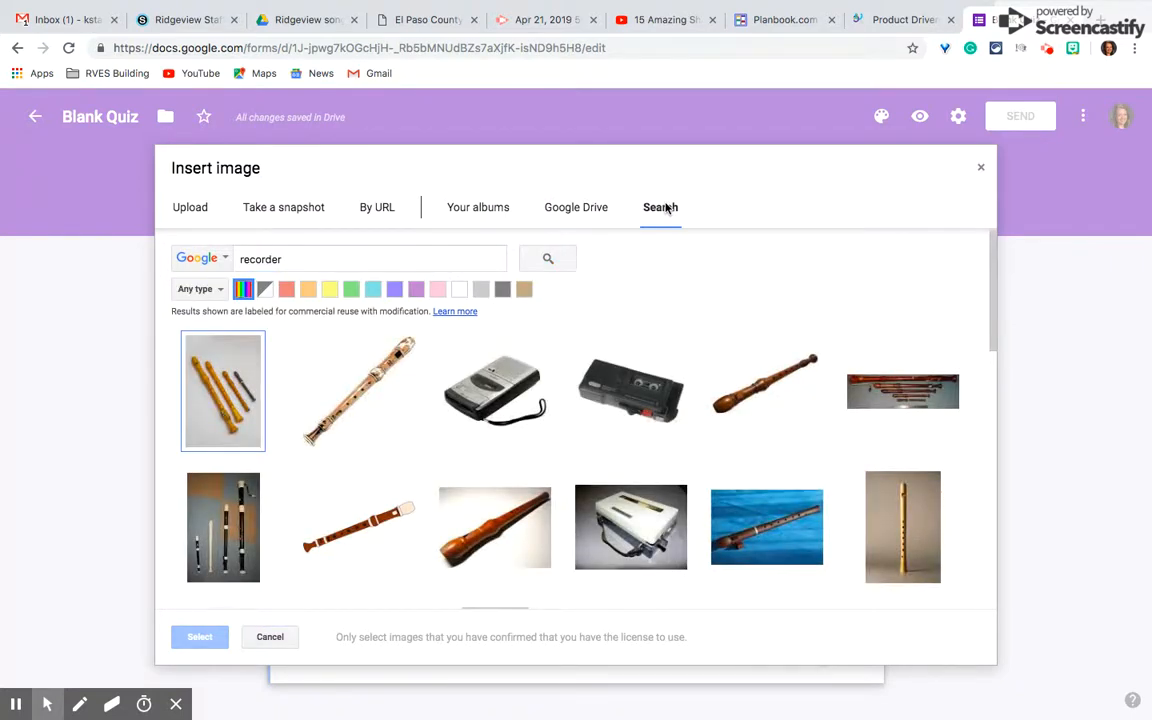
scroll("down", 3)
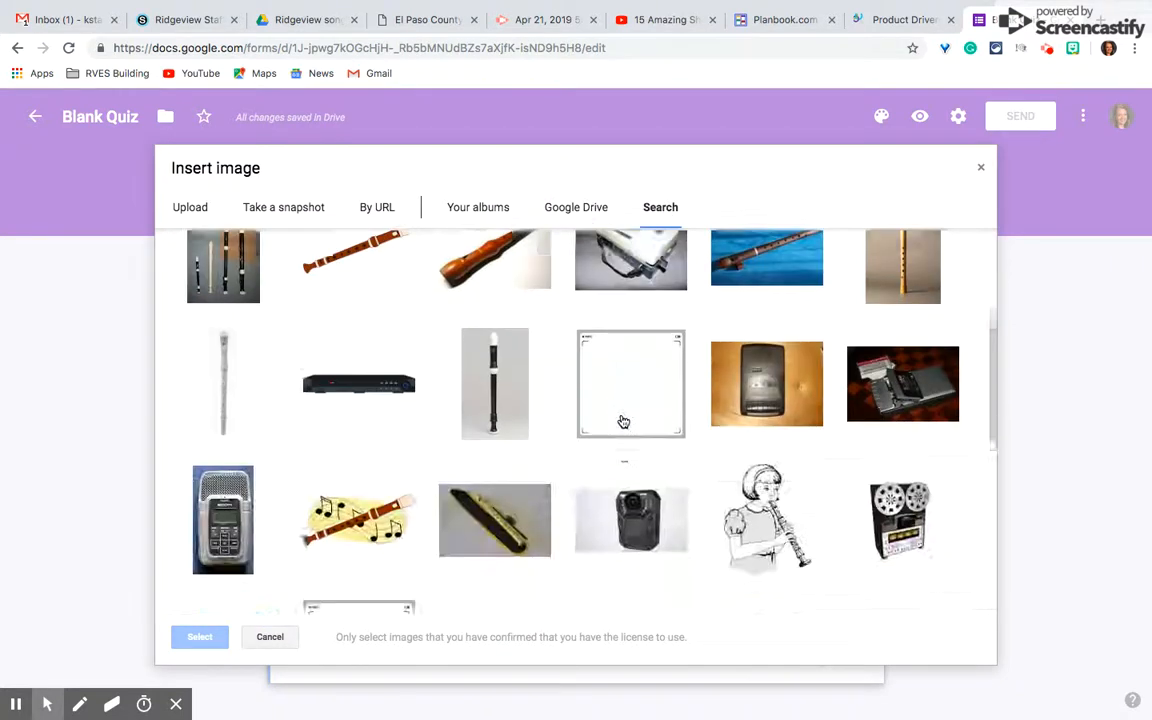
scroll("down", 3)
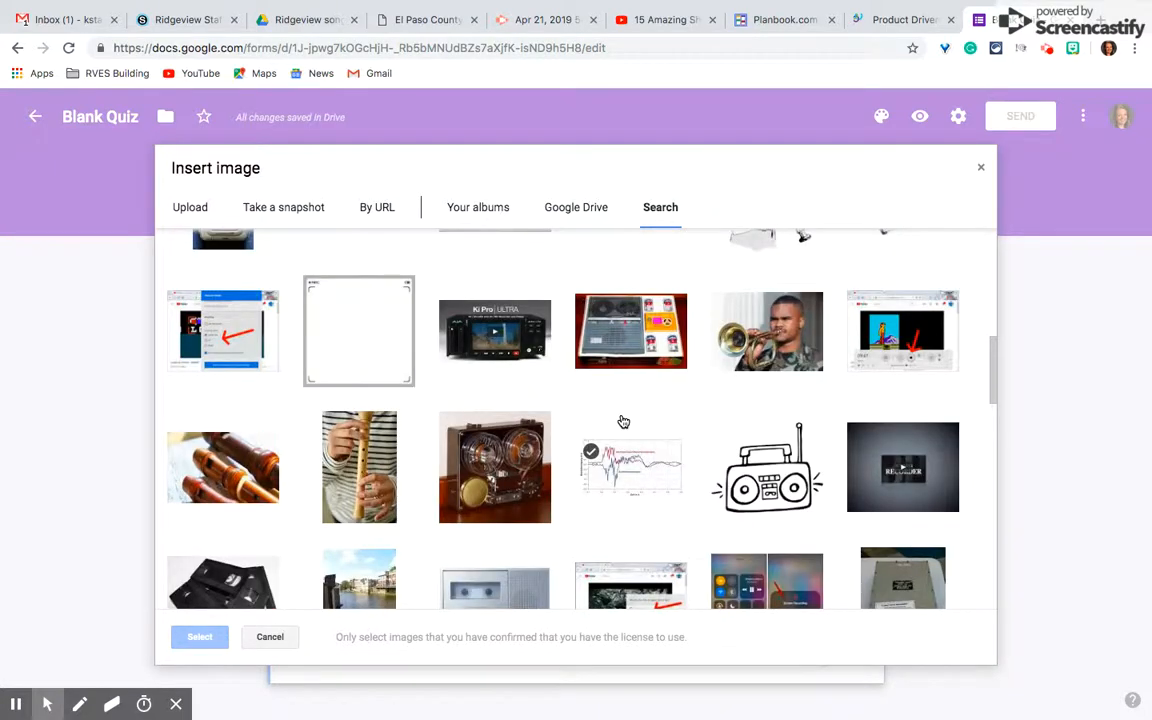
scroll("down", 3)
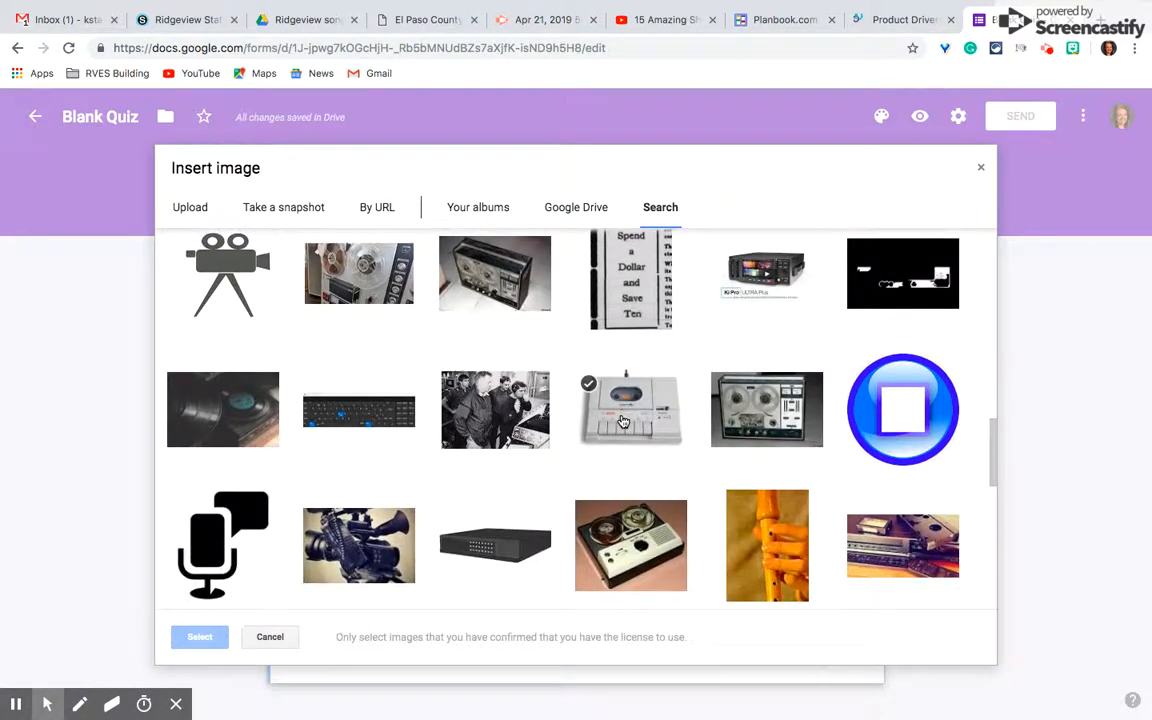
scroll("down", 3)
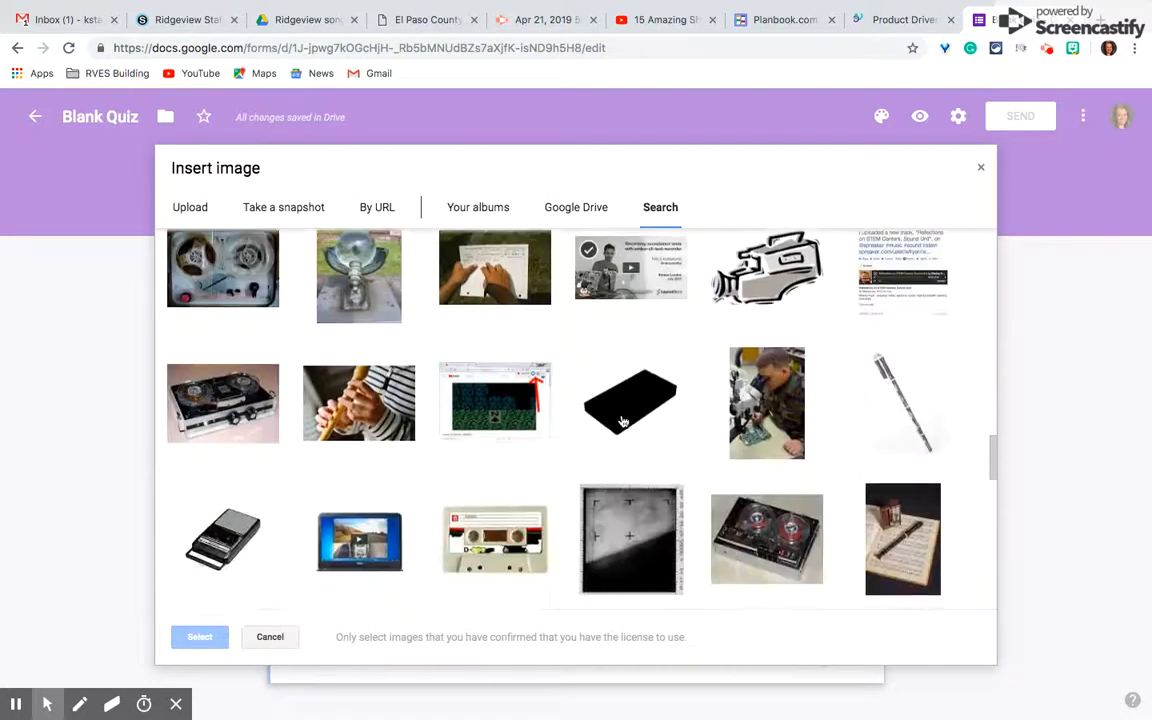
left_click(358, 403)
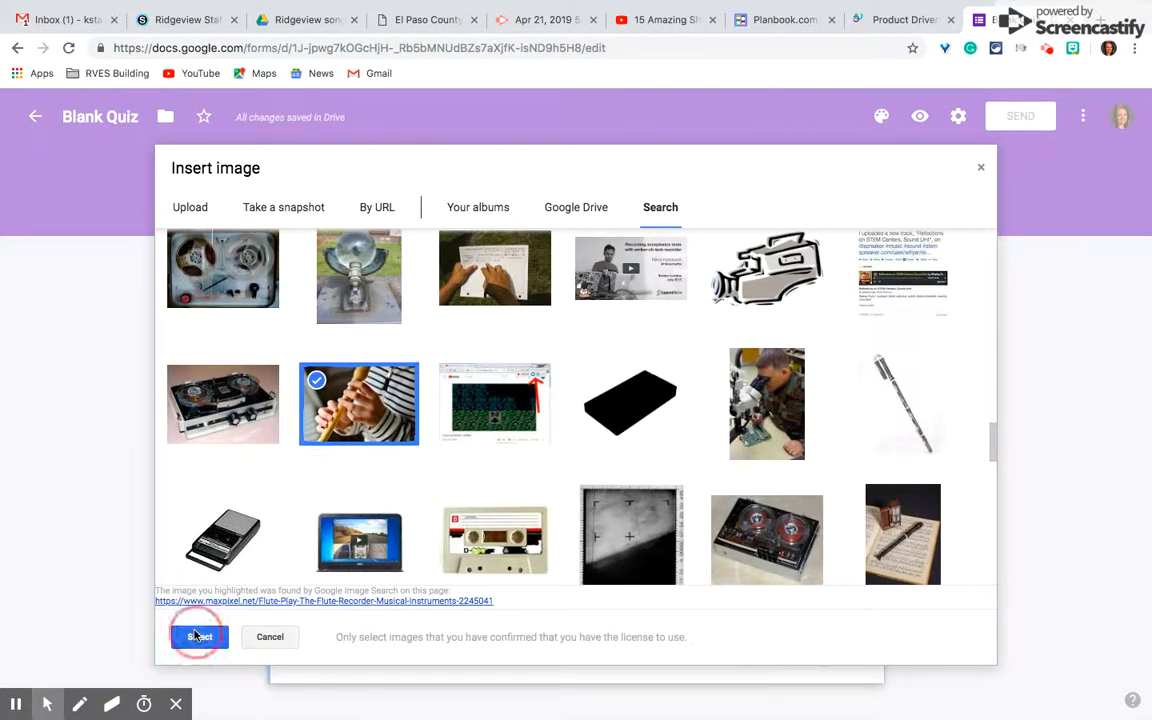
left_click(199, 637)
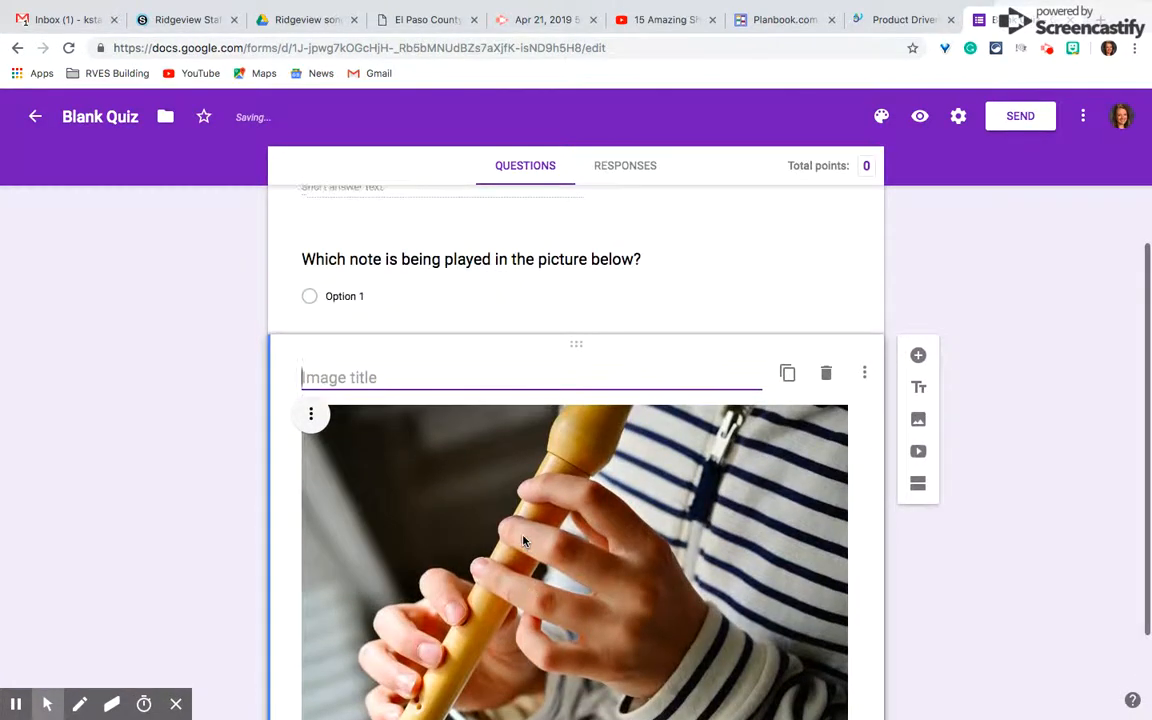
- Change the note question to Dropdown and enter answer choices A through H
left_click(471, 259)
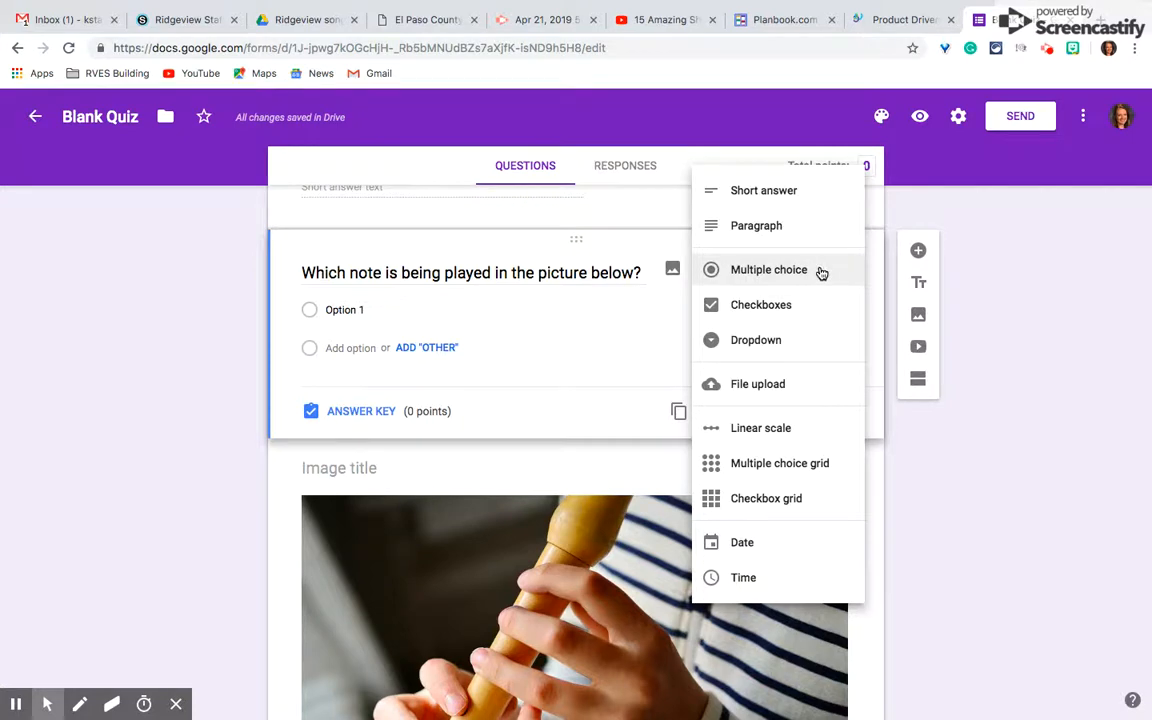
mouse_move(779, 305)
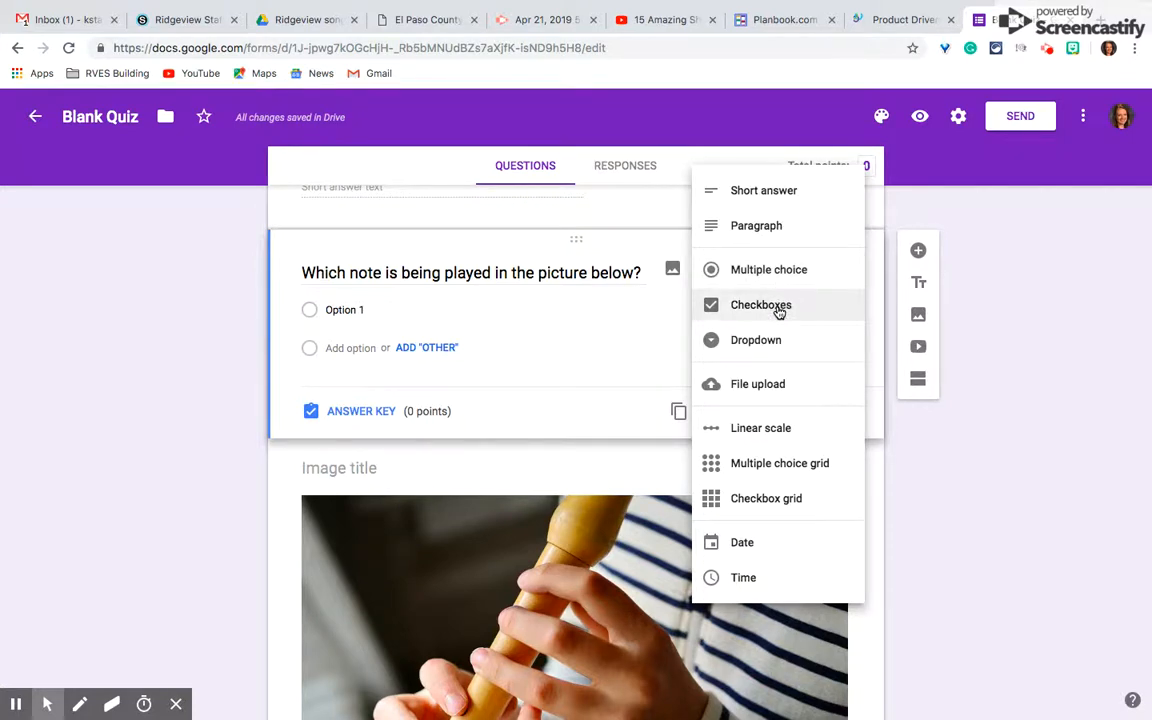
mouse_move(756, 225)
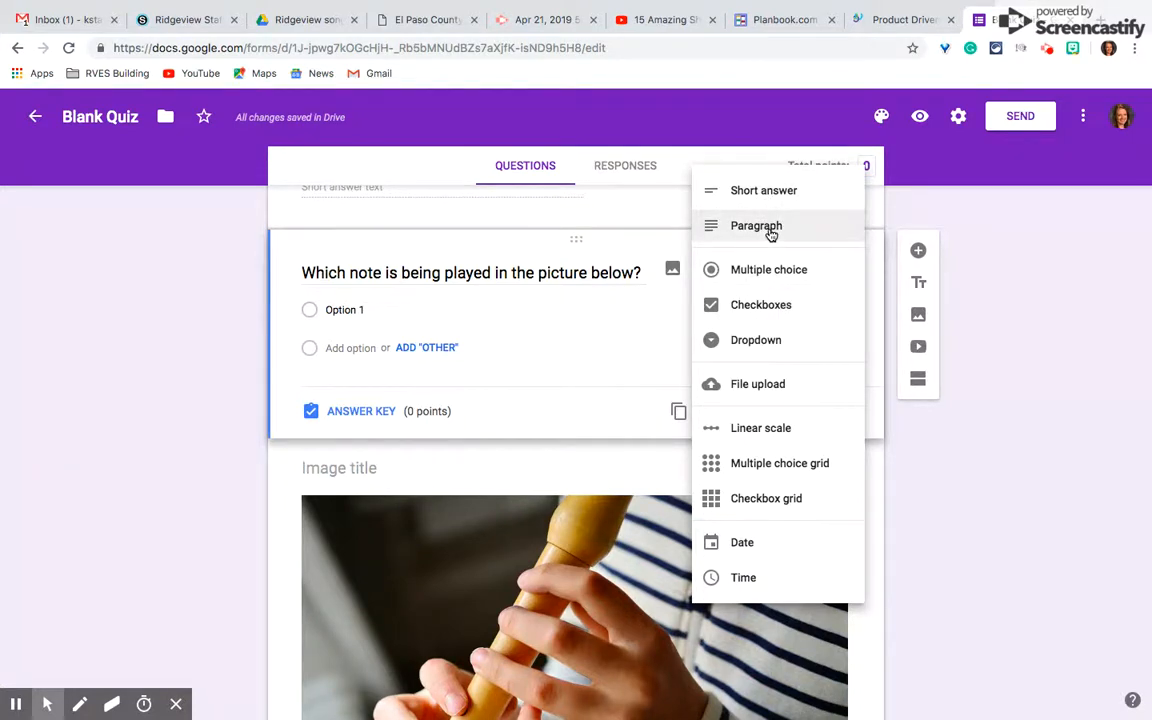
left_click(756, 340)
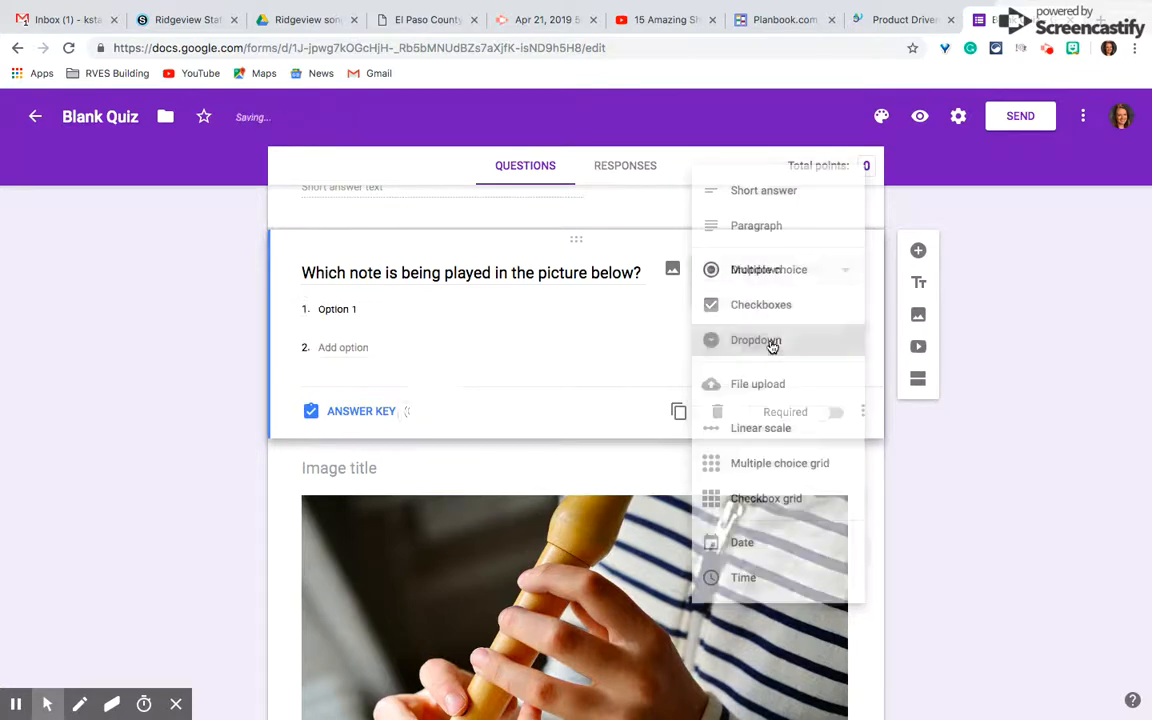
left_click(756, 340)
type("H")
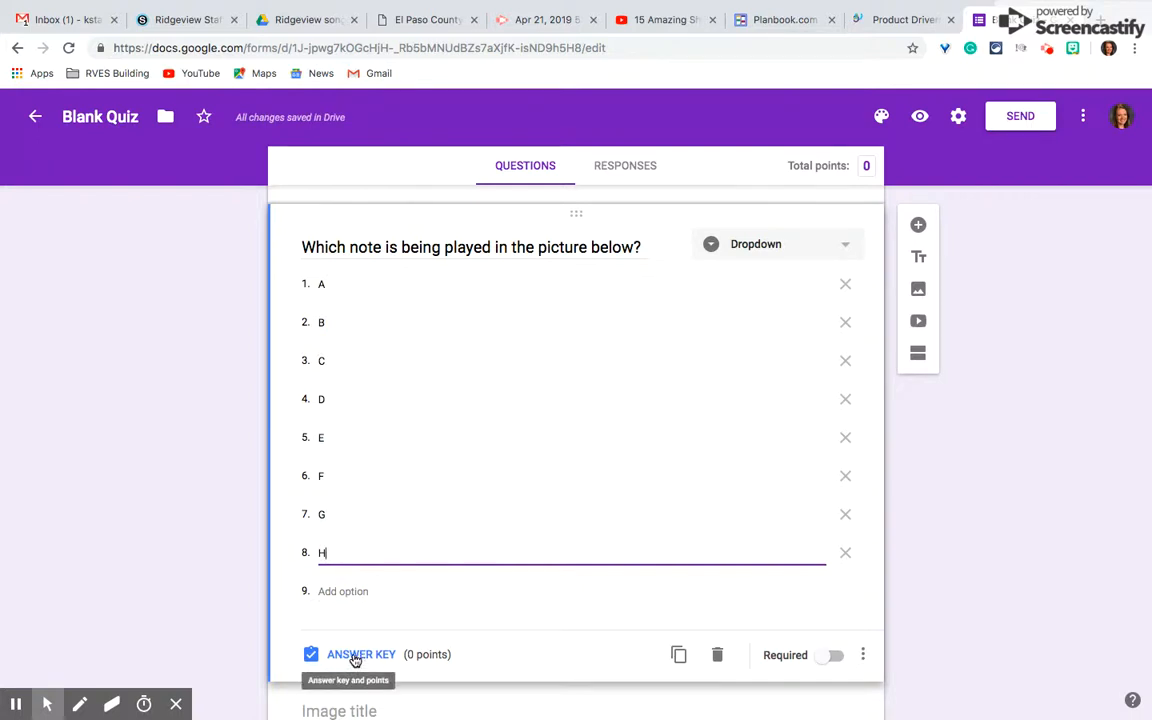
- In the answer key, mark E correct and set the question to 1 point
left_click(360, 654)
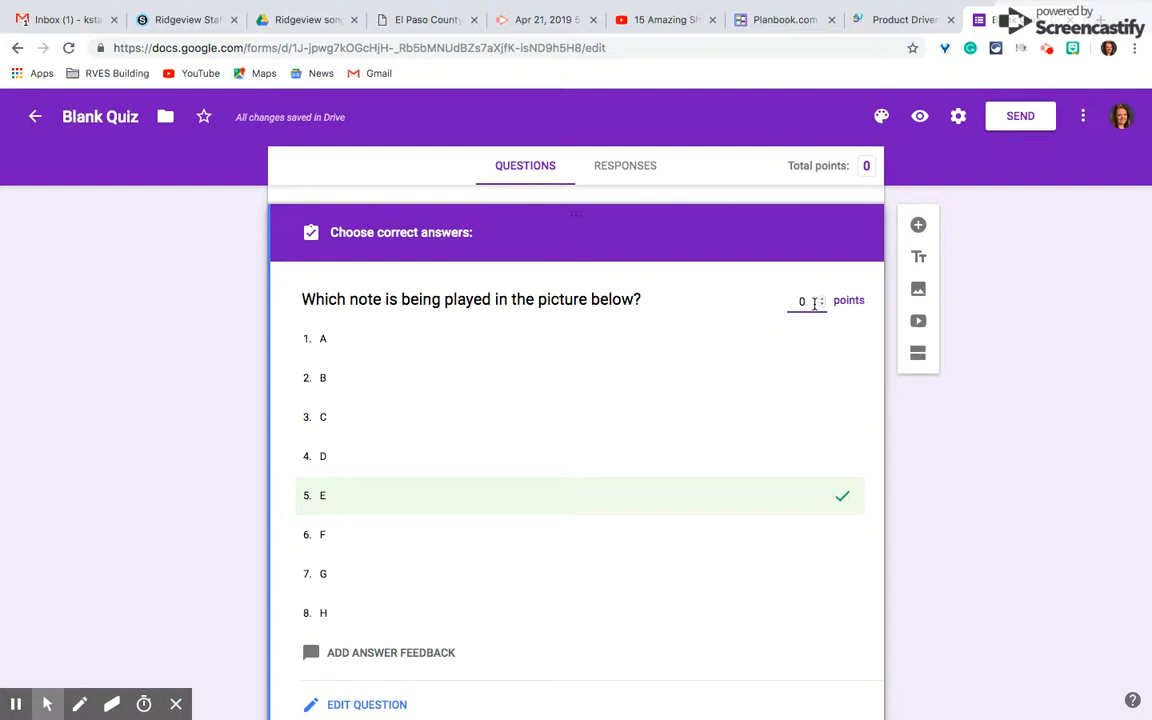
type("1")
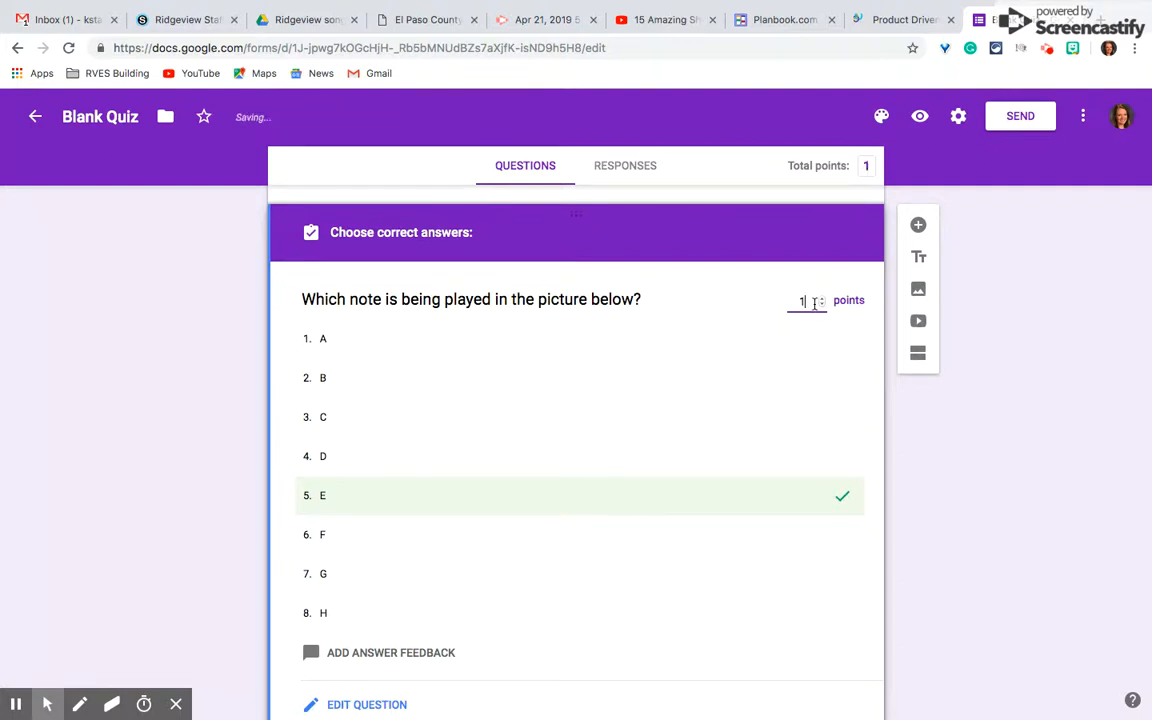
scroll("down", 3)
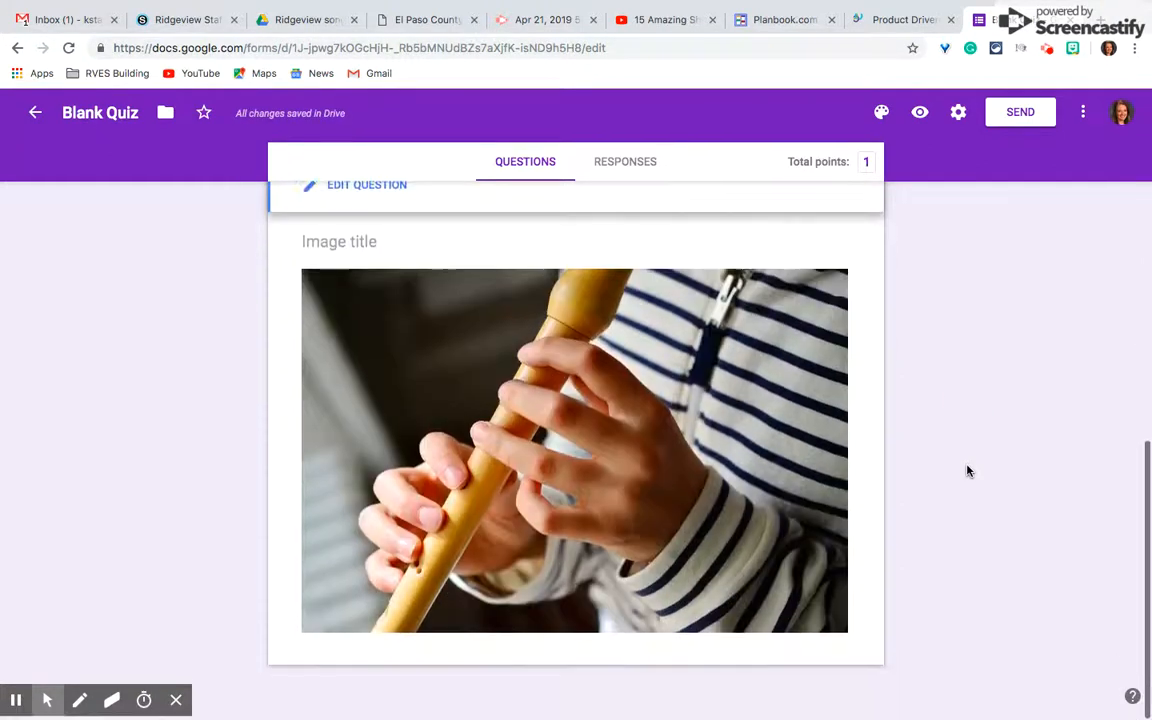
scroll("up", 3)
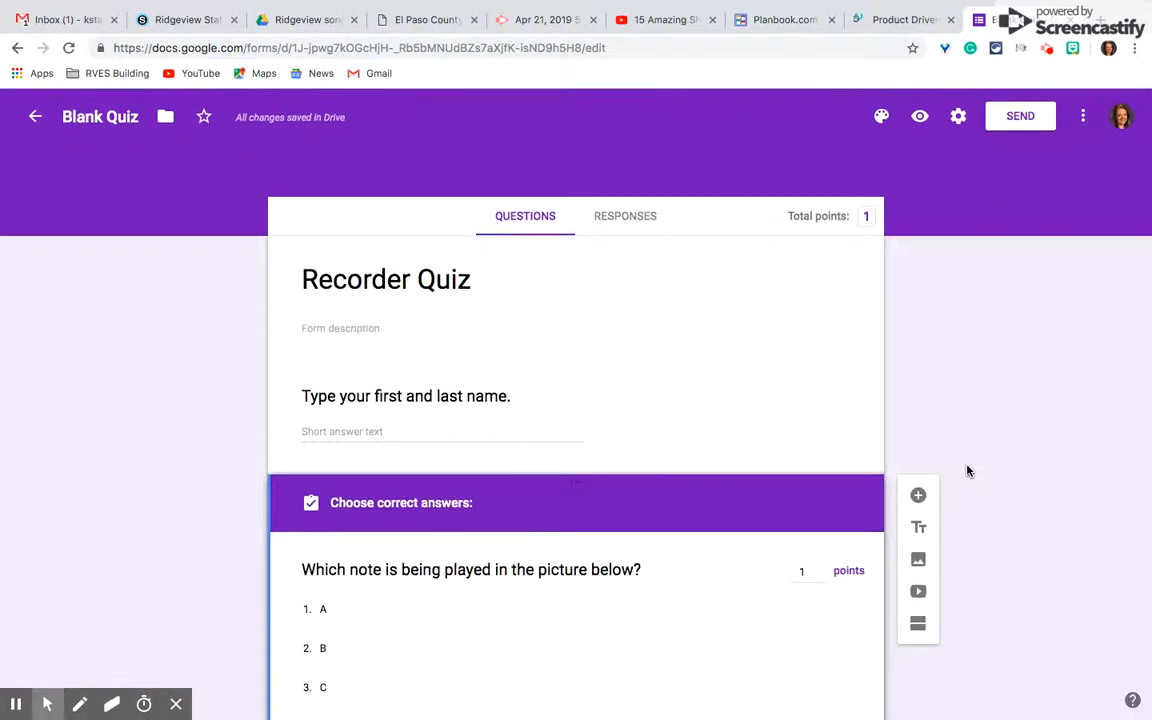
mouse_move(970, 396)
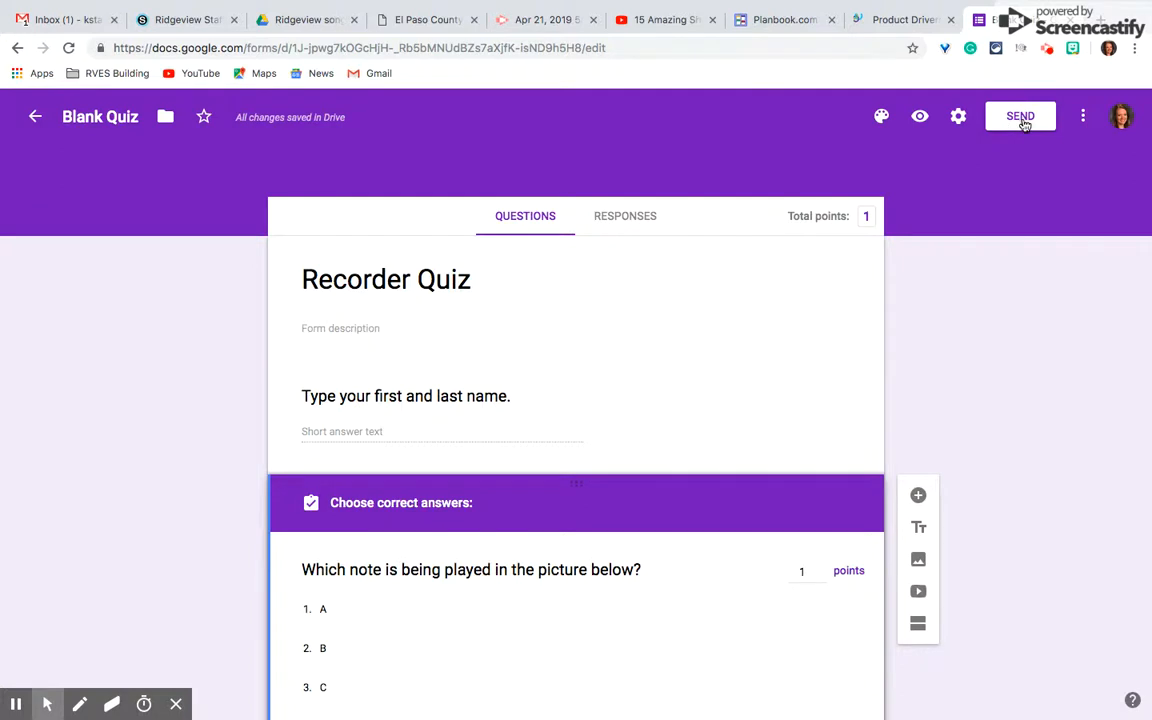
- Generate a shortened link to the quiz from Send and copy it
left_click(1020, 116)
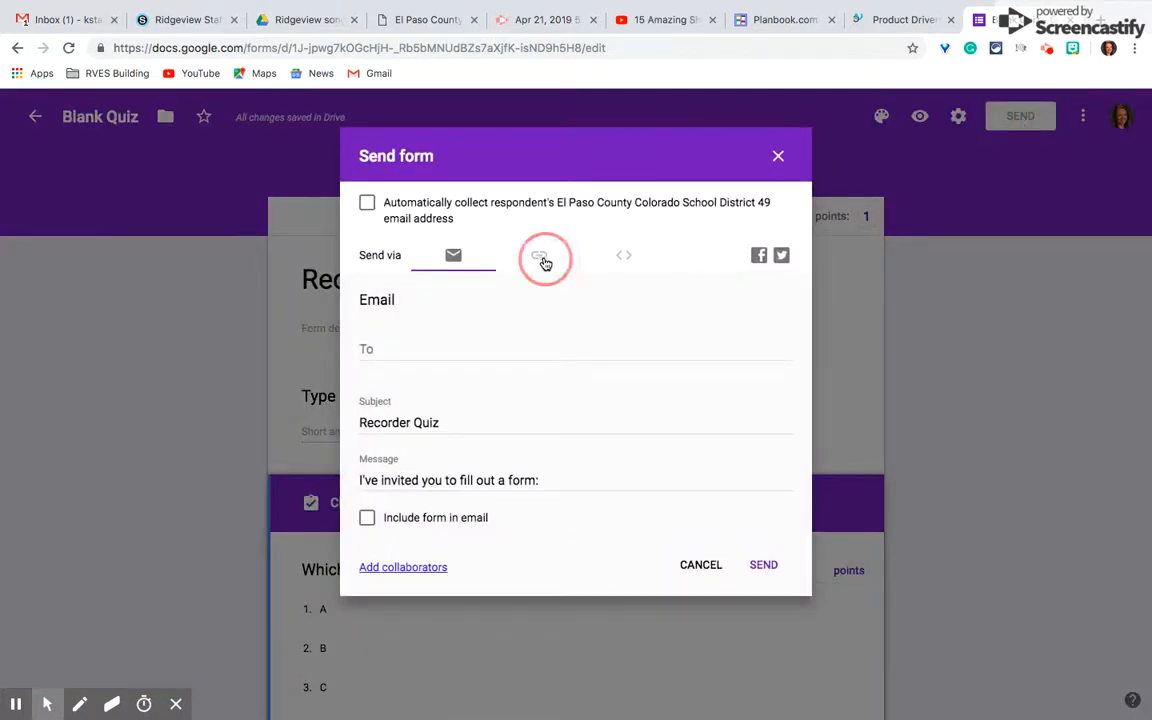
left_click(539, 255)
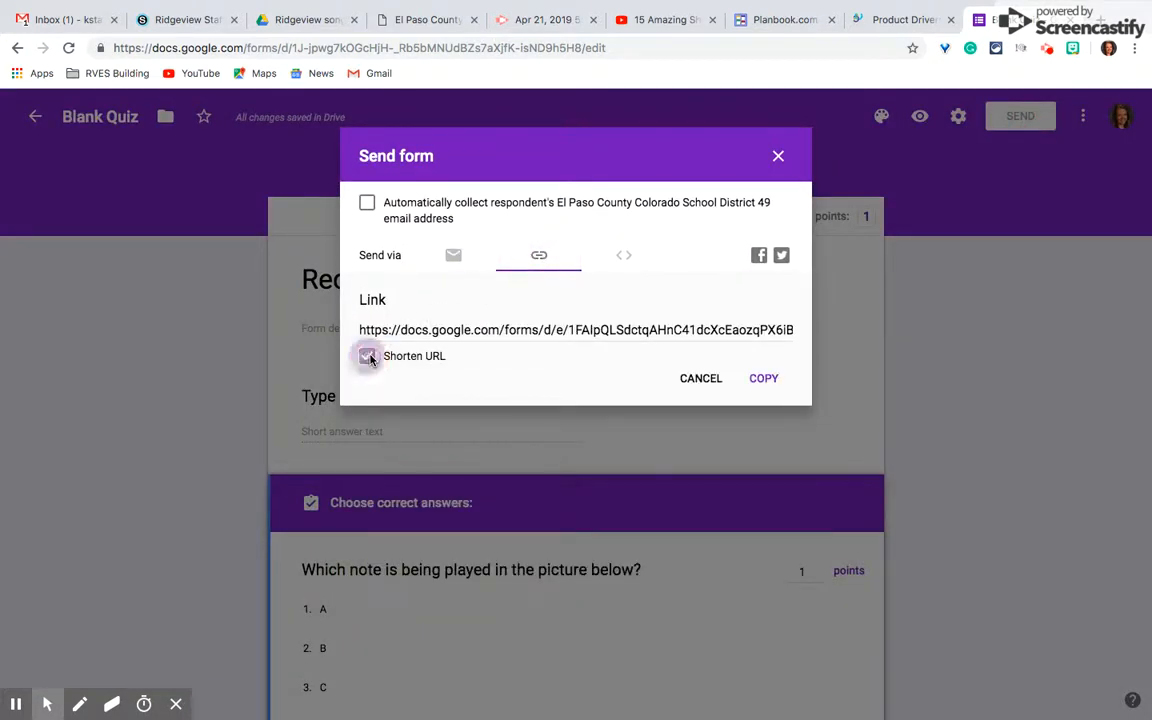
left_click(367, 356)
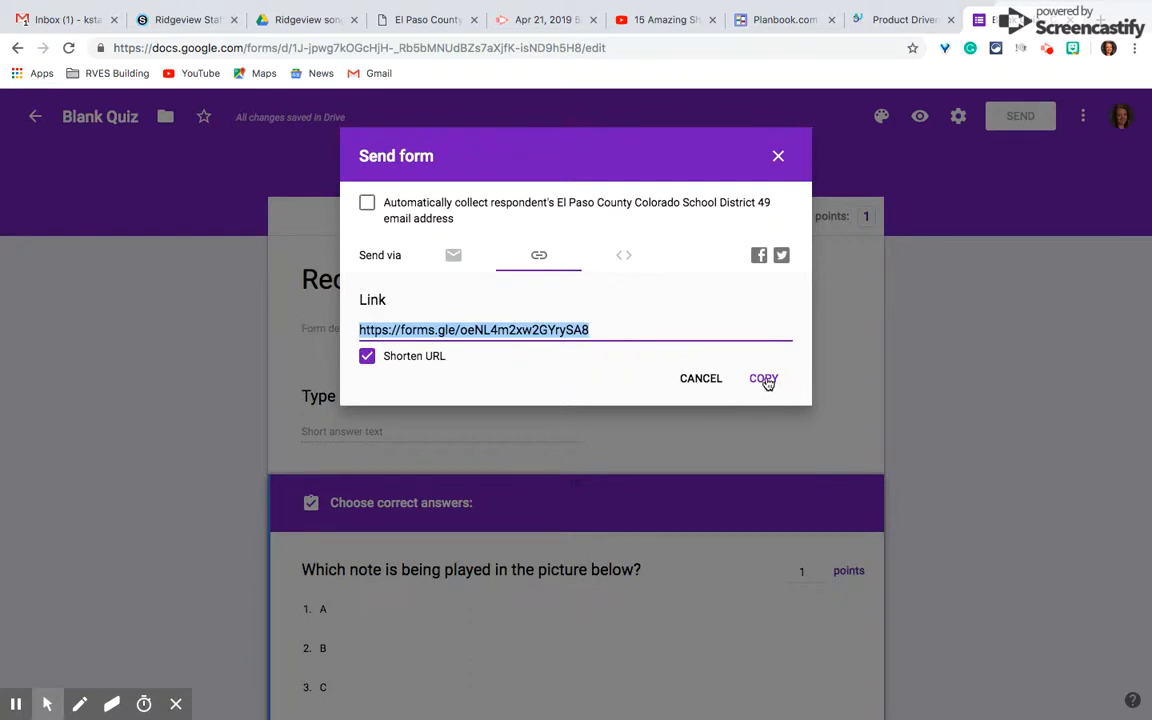
left_click(763, 378)
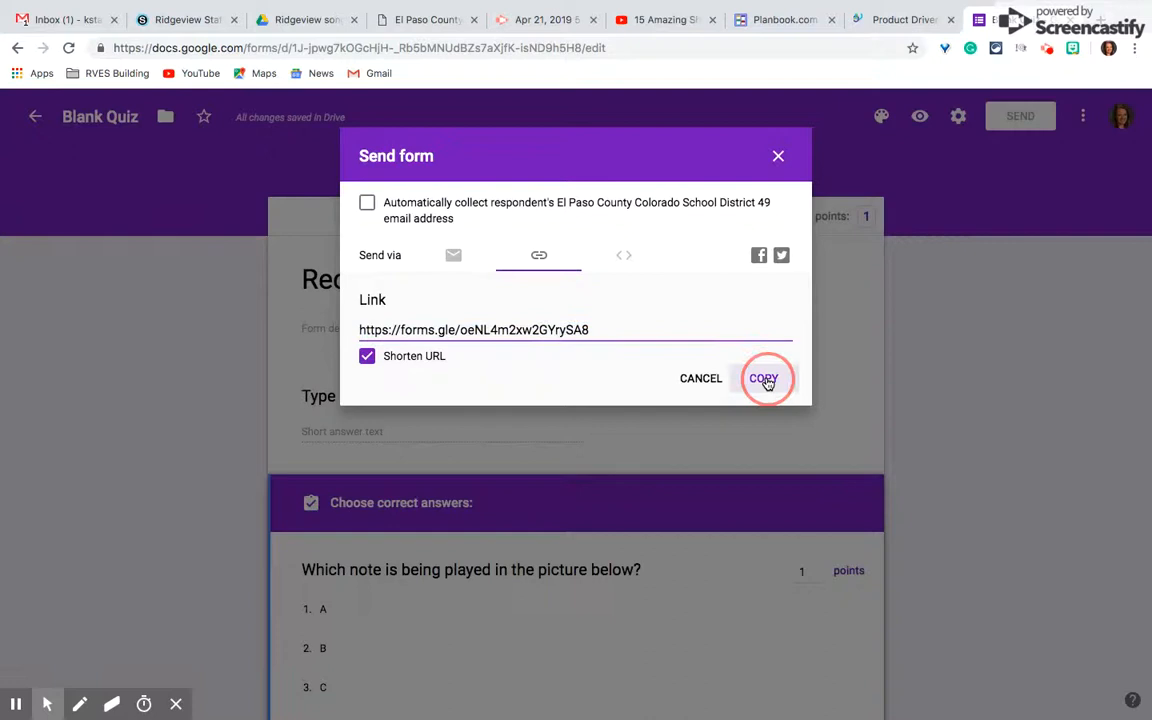
left_click(763, 378)
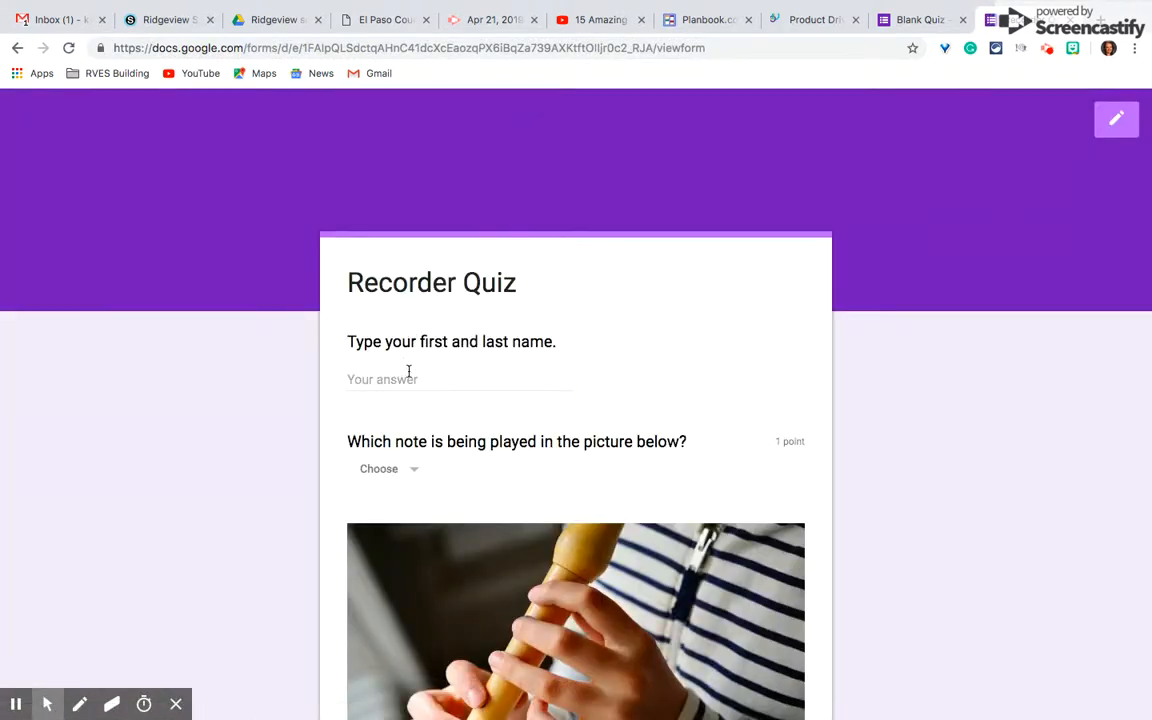
type("Katie St")
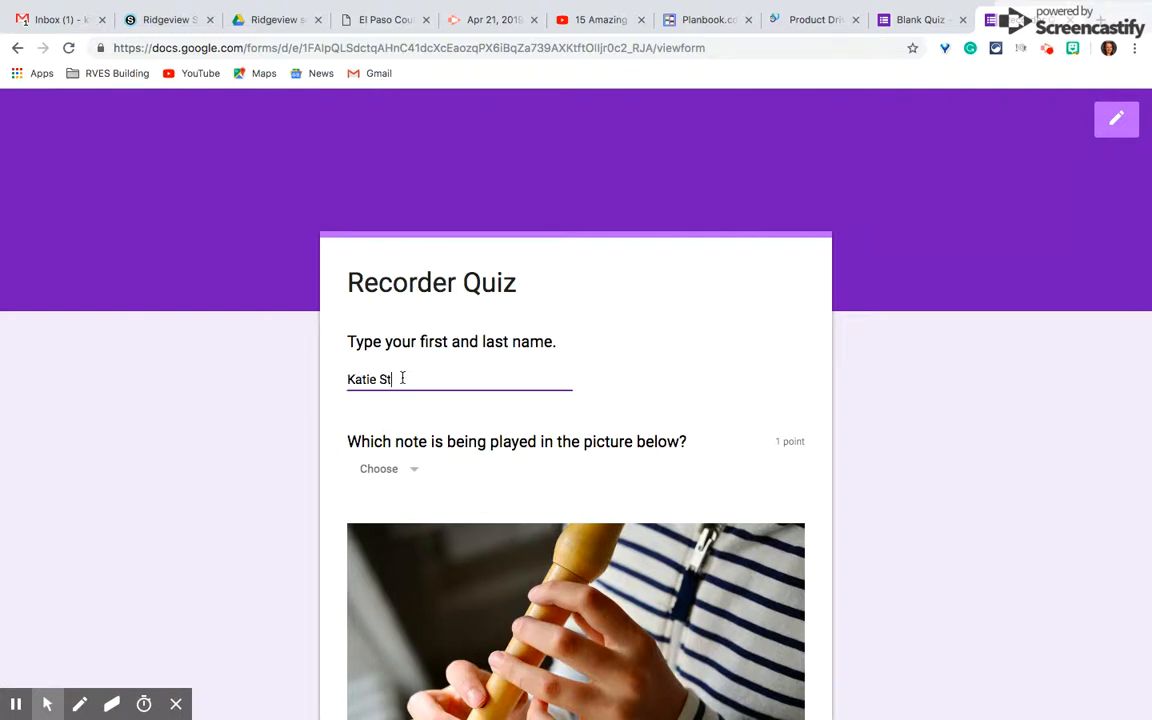
scroll("down", 3)
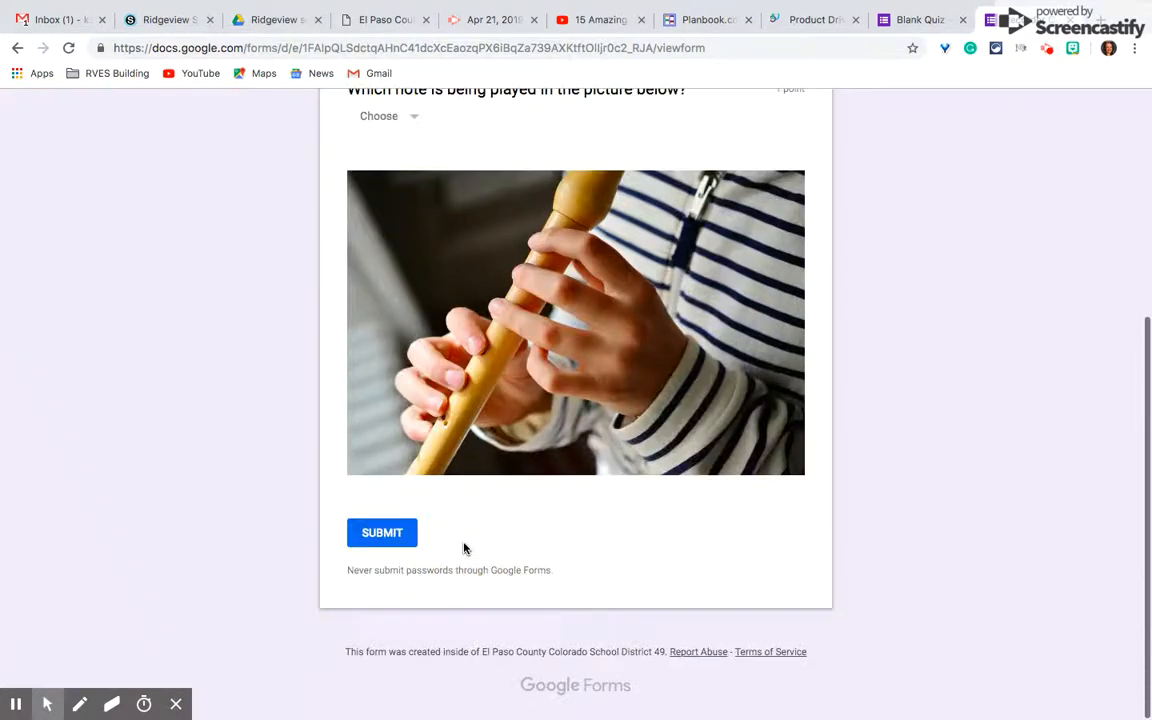
left_click(388, 115)
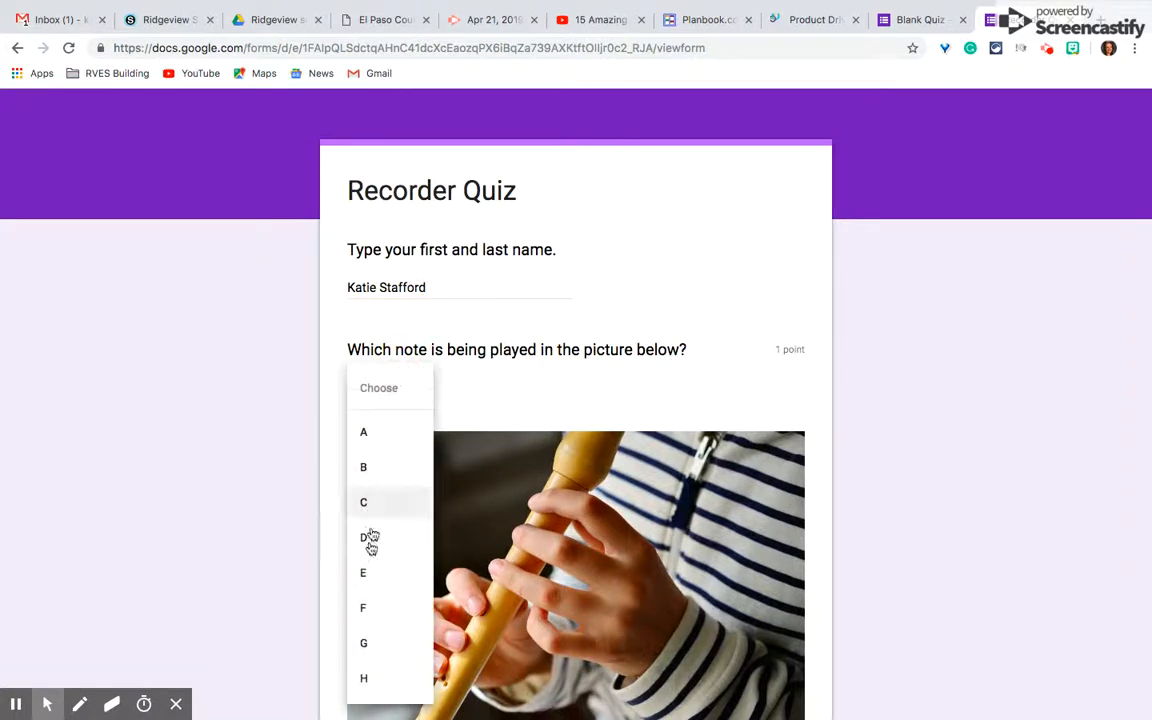
left_click(370, 537)
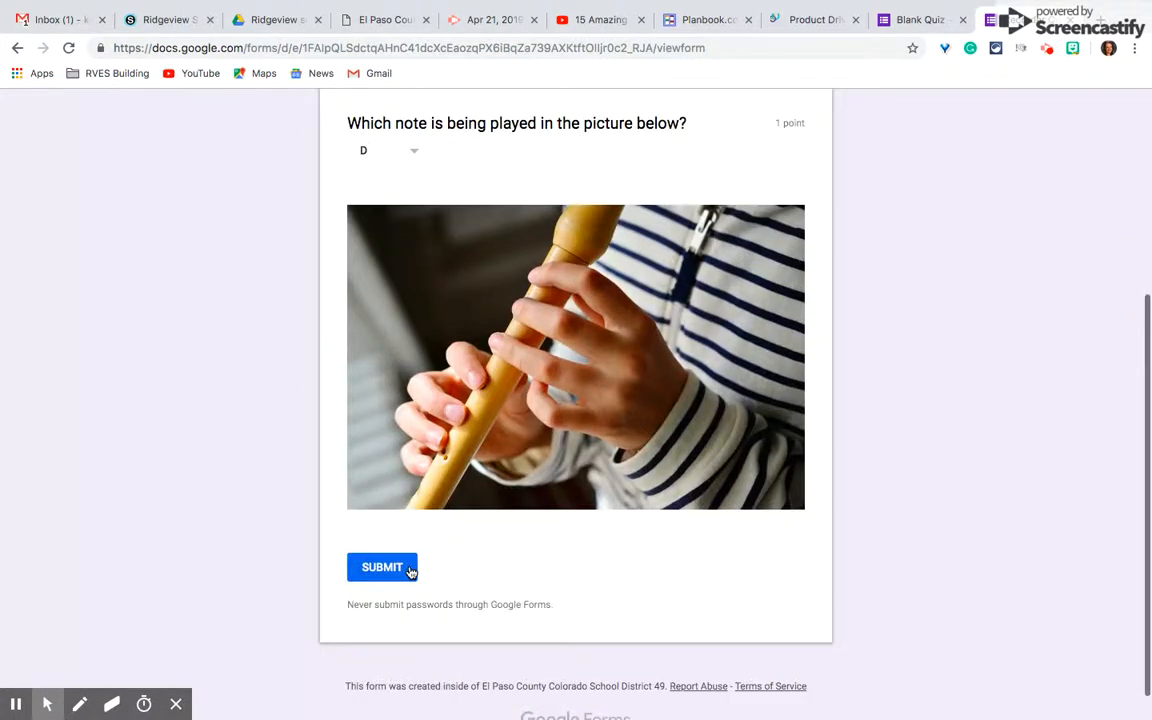
left_click(382, 567)
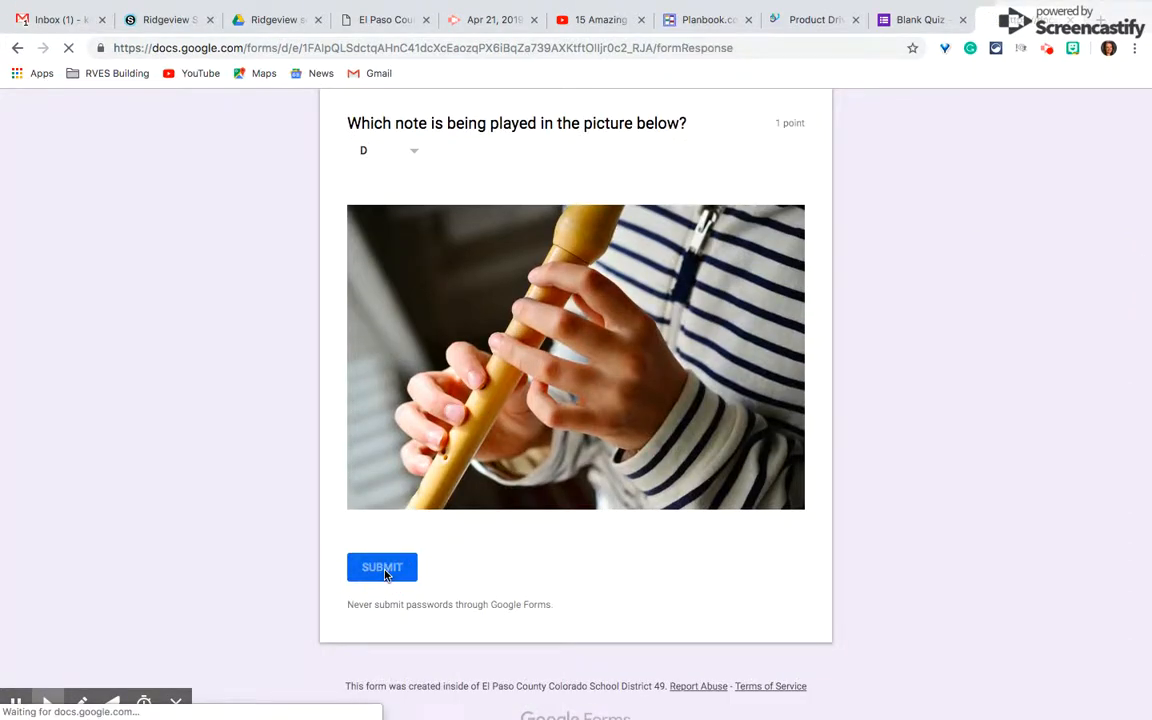
- View the graded response: score 0/1, D wrong, E correct
left_click(381, 567)
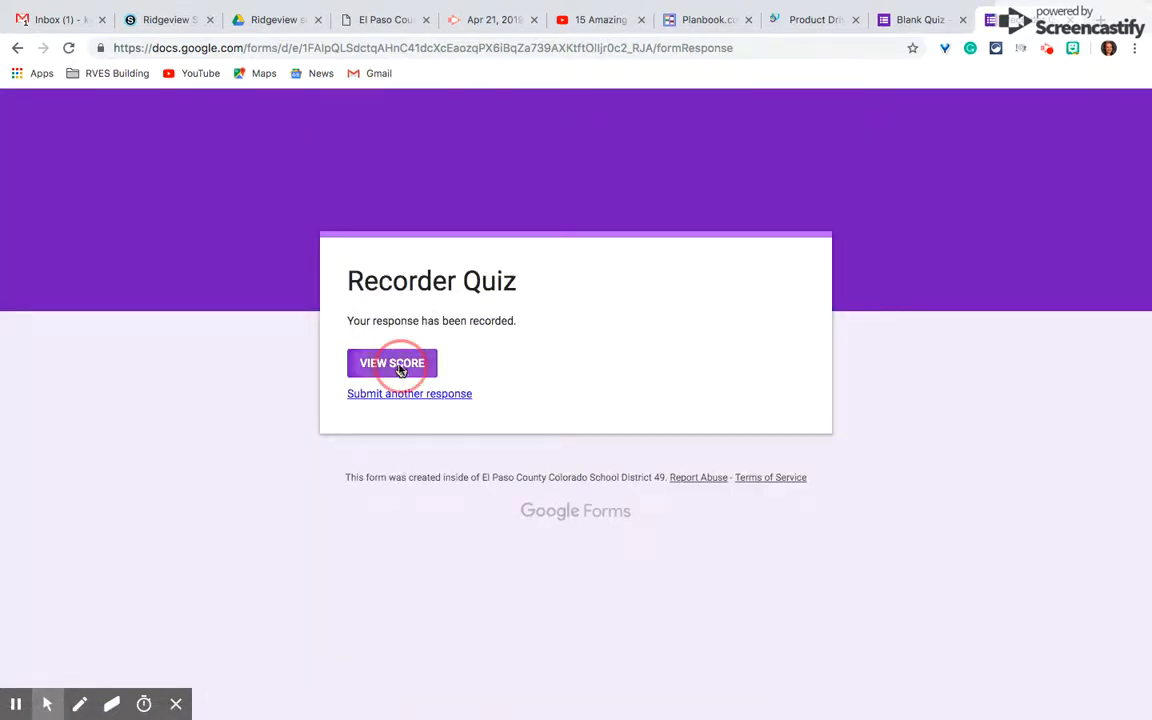
left_click(391, 362)
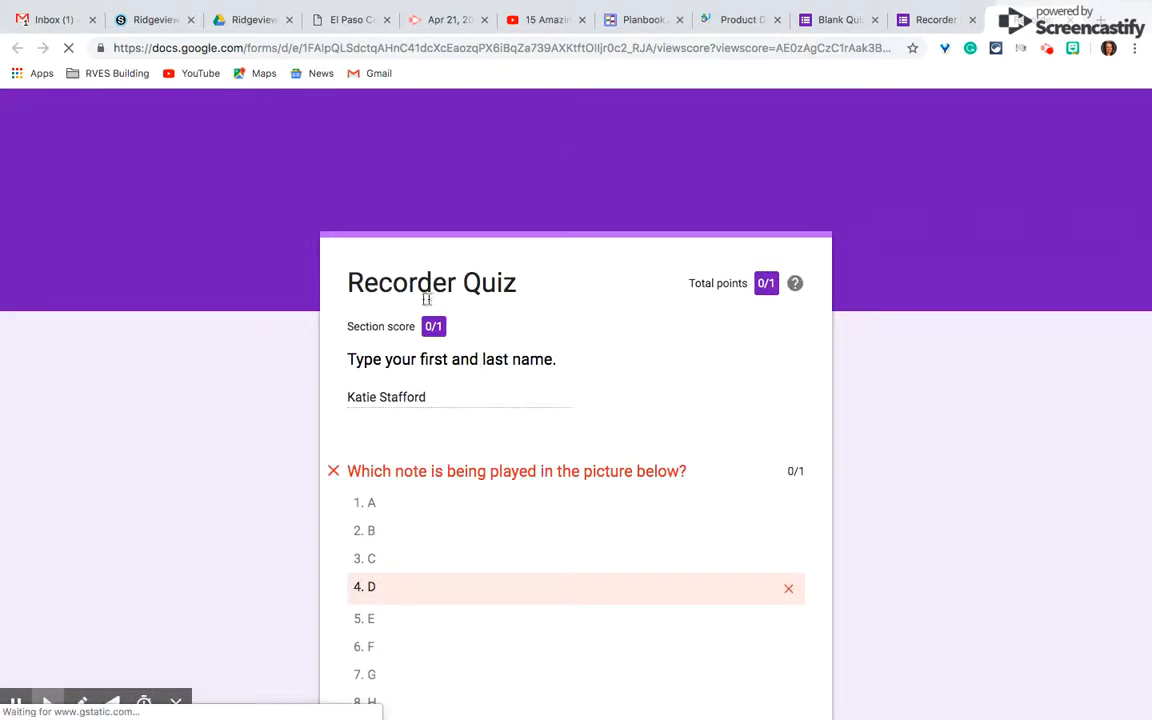
scroll("down", 3)
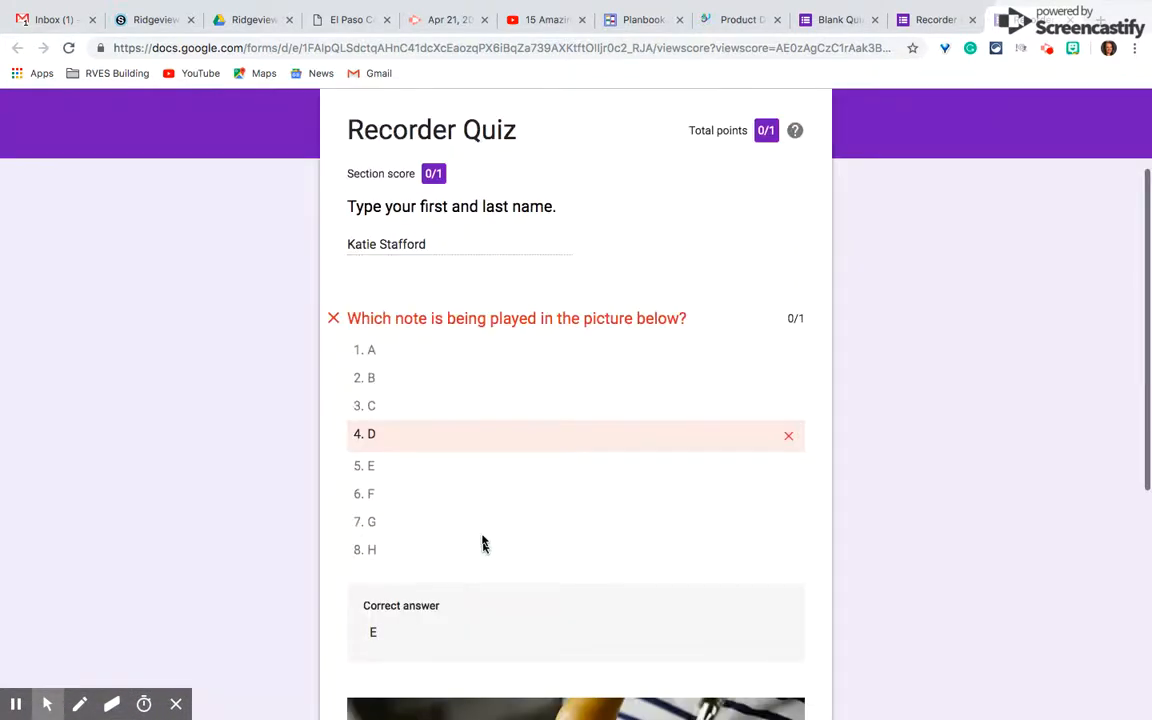
scroll("down", 3)
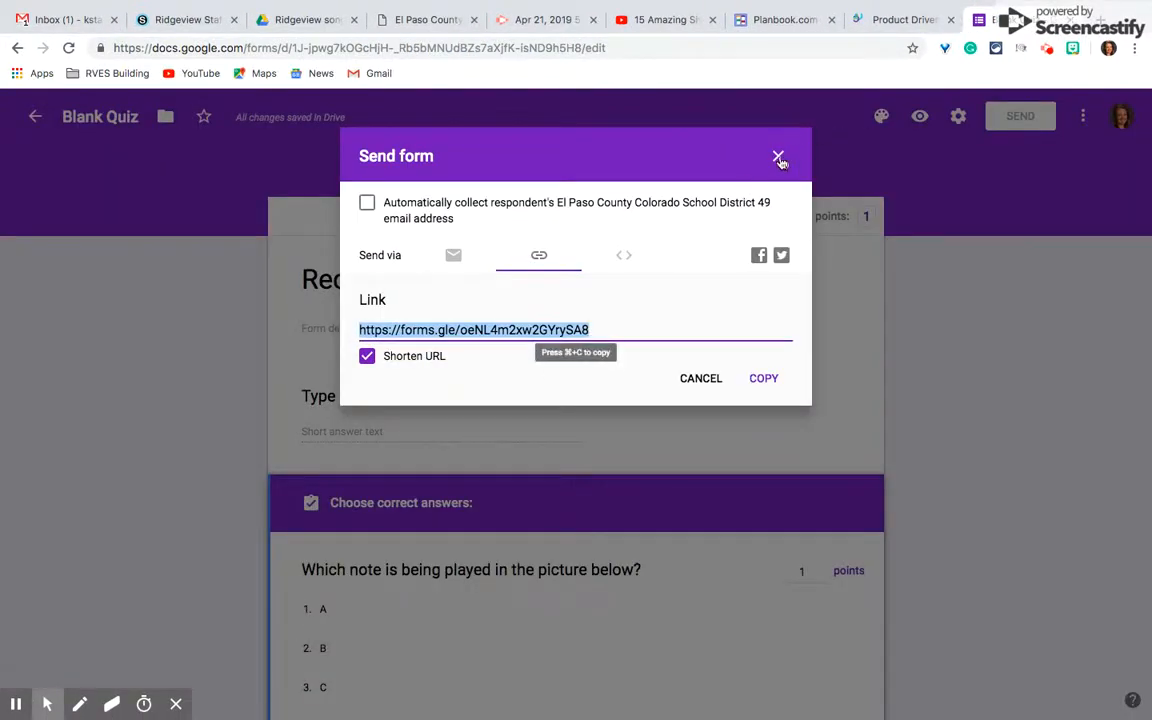
- Review the single 0/1 submission under Individual responses and bring up the spreadsheet-linking dialog
left_click(779, 158)
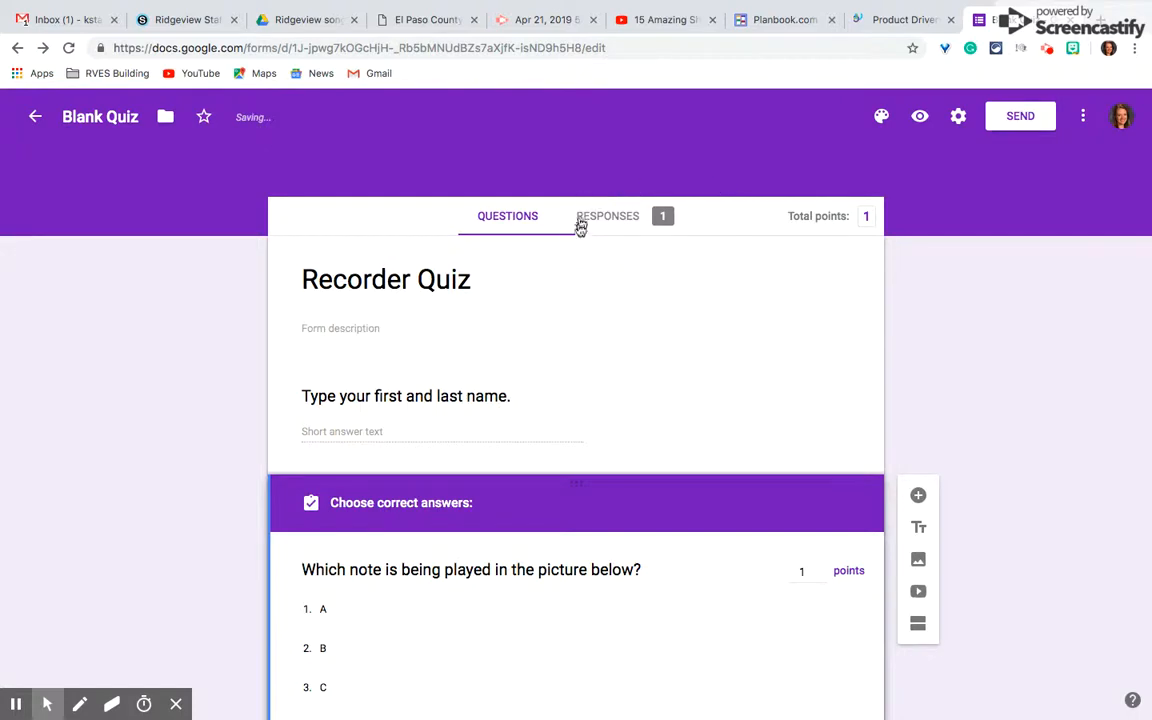
left_click(607, 216)
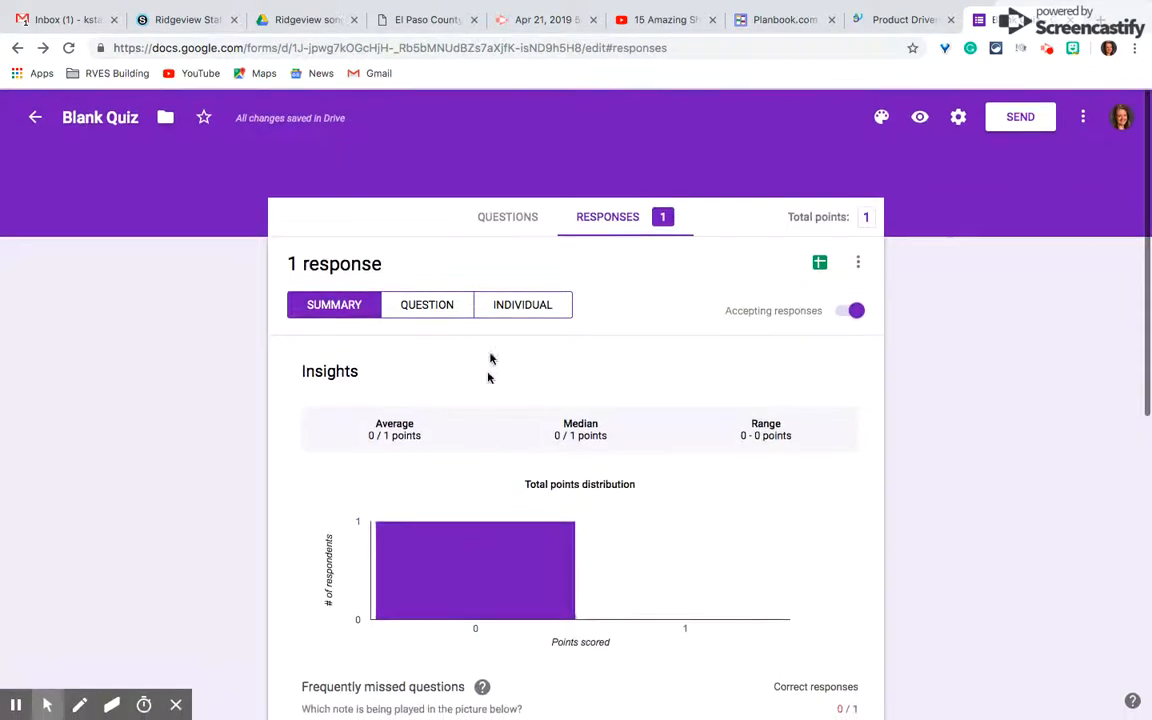
left_click(522, 304)
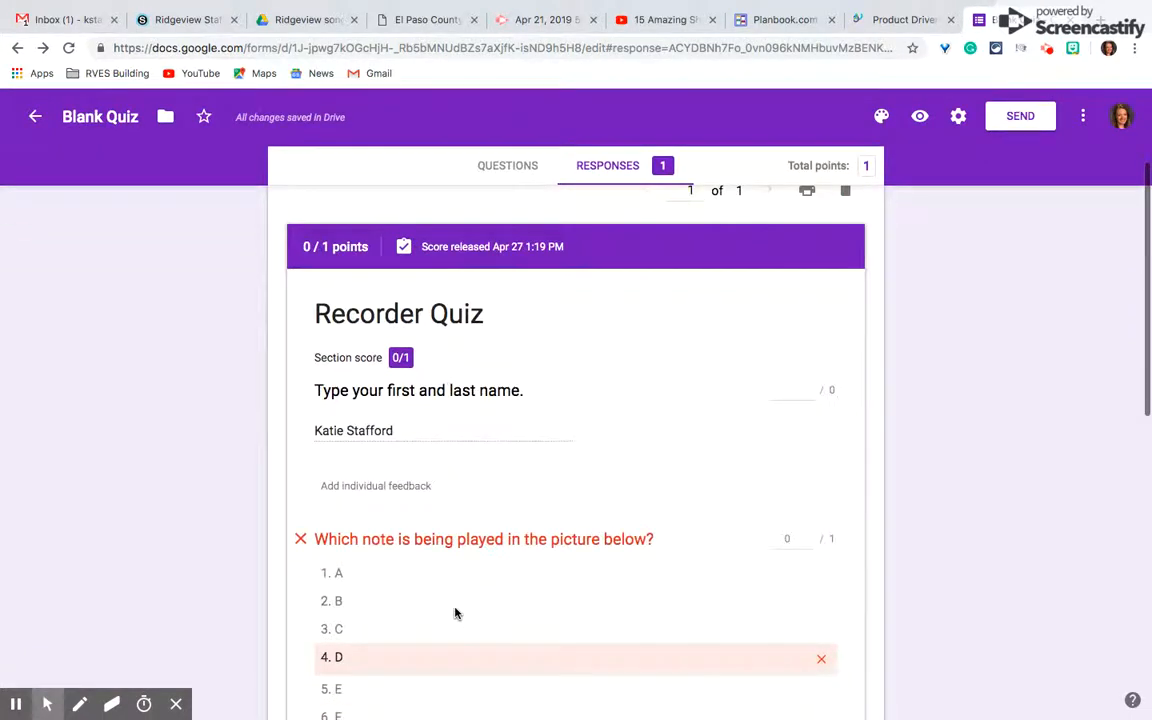
scroll("up", 3)
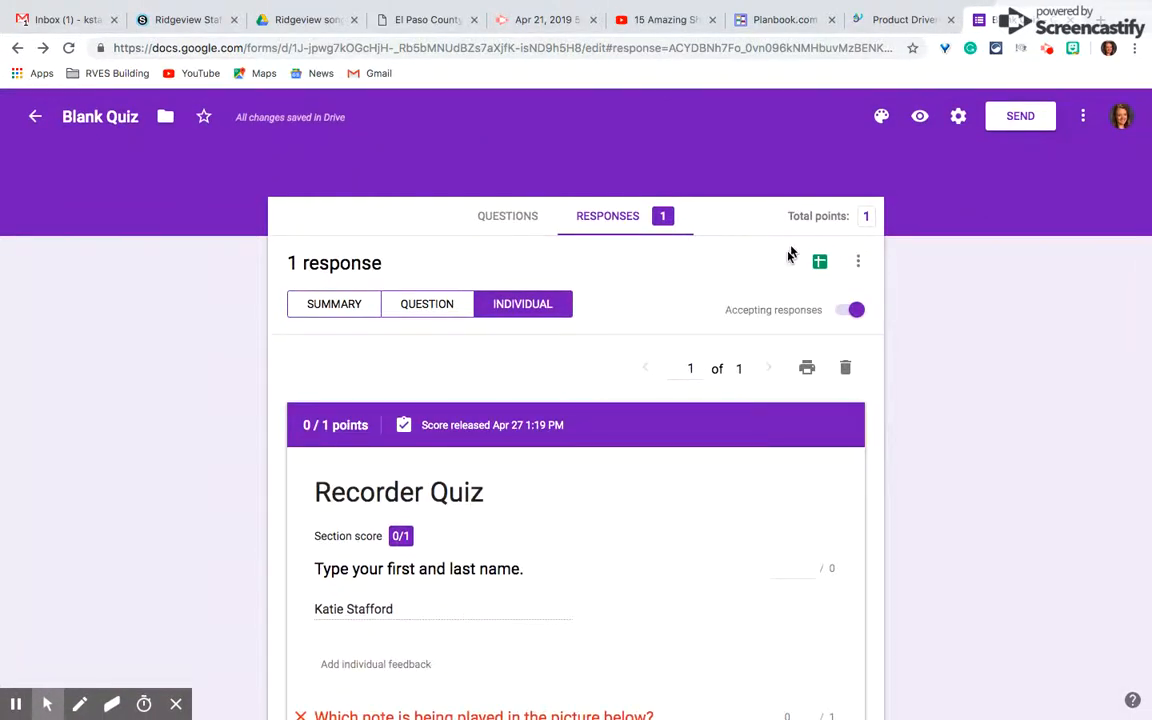
left_click(819, 261)
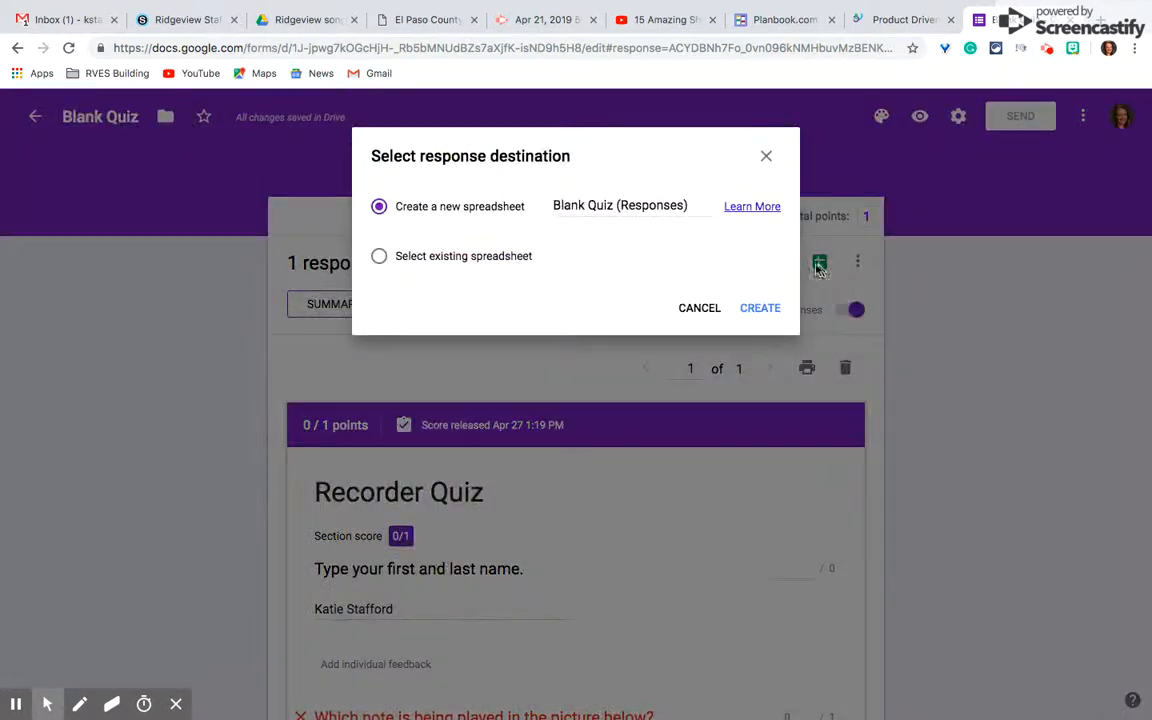
- Create the new 'Blank Quiz (Responses)' spreadsheet and view the timestamp, score, name and answer D
left_click(760, 307)
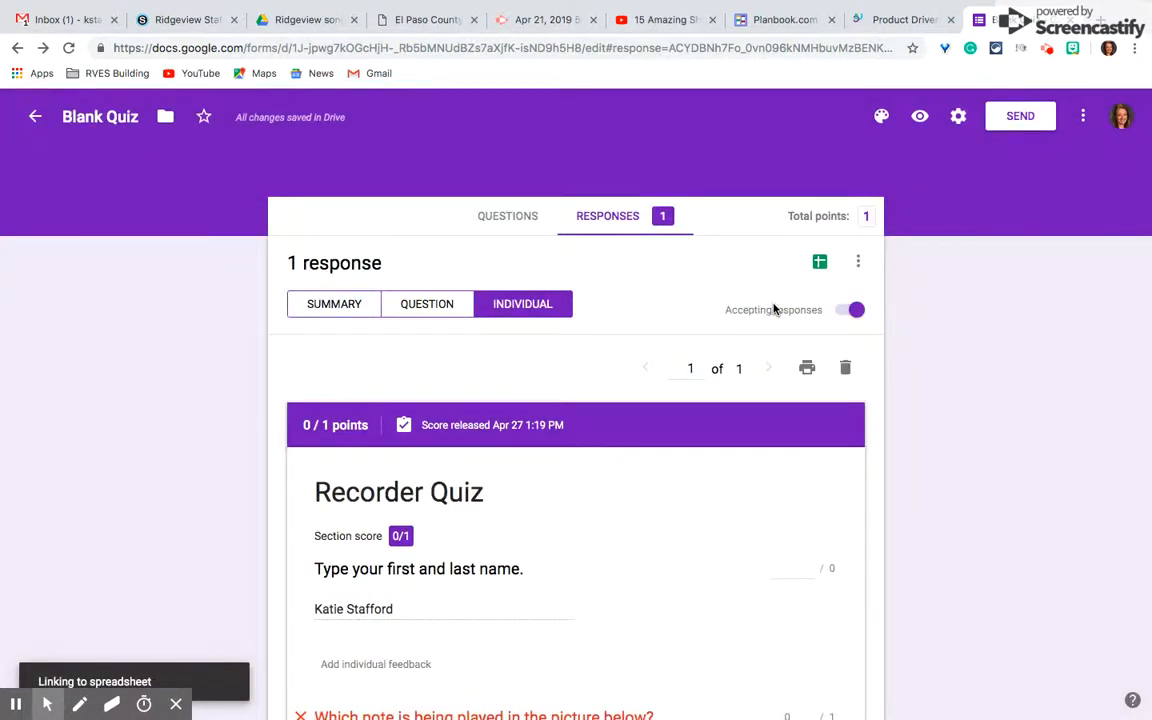
left_click(819, 261)
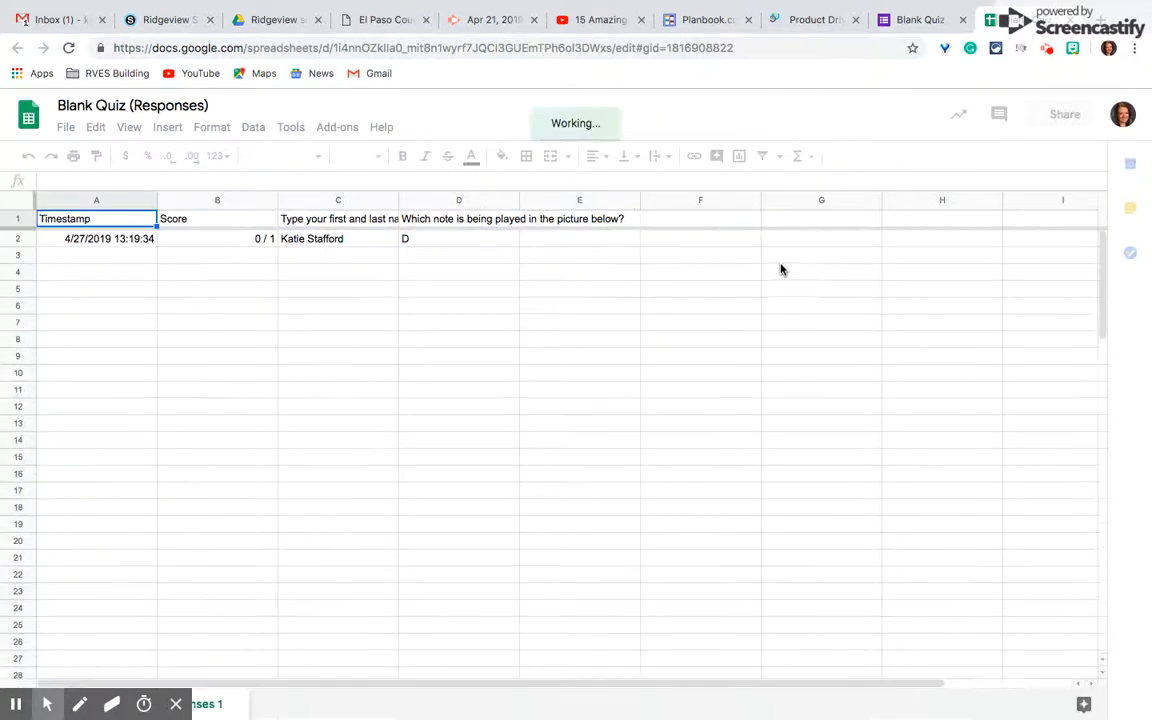
mouse_move(300, 280)
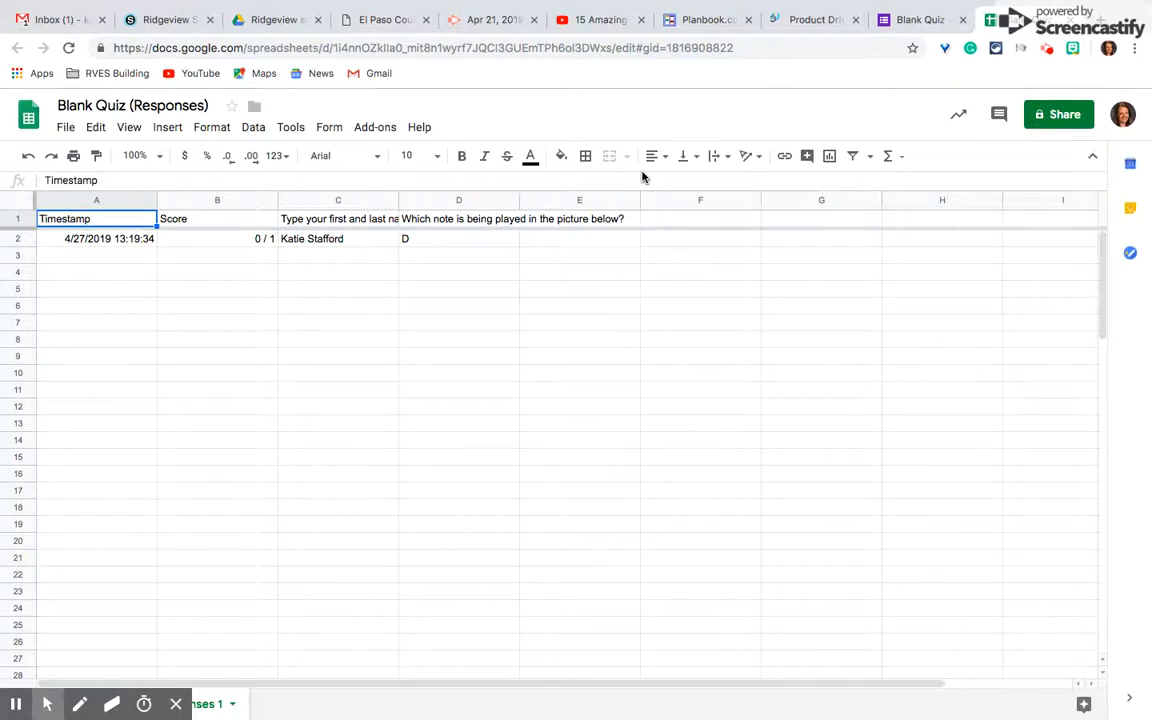
mouse_move(978, 88)
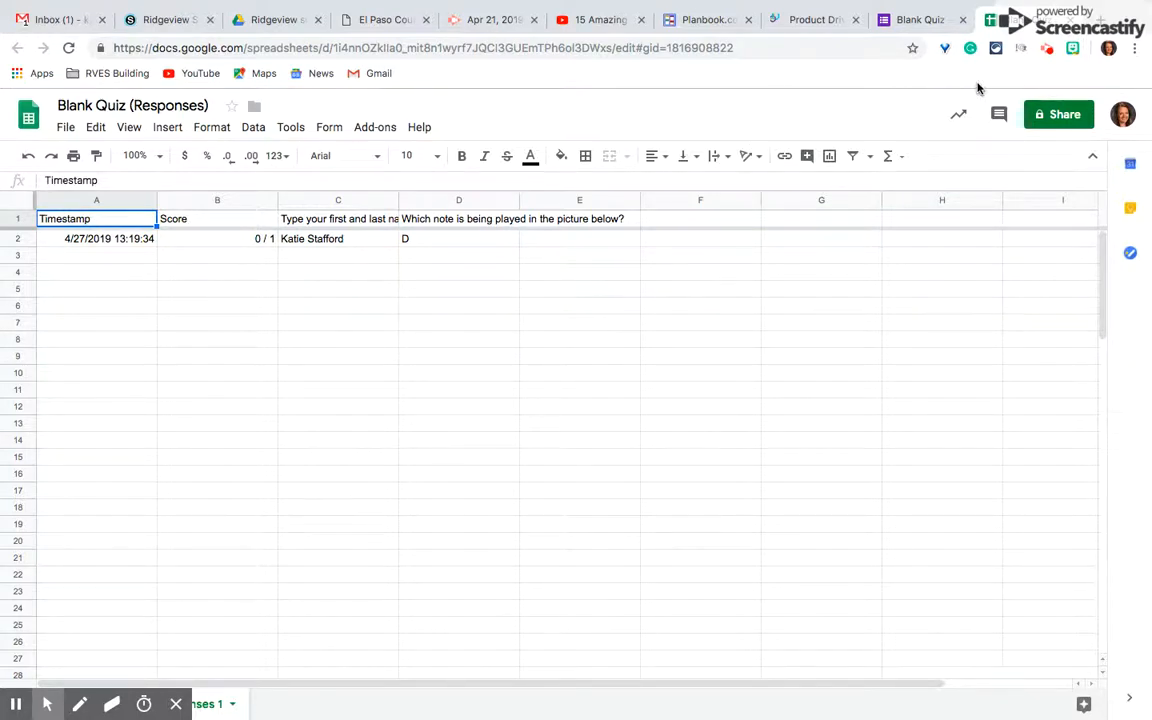